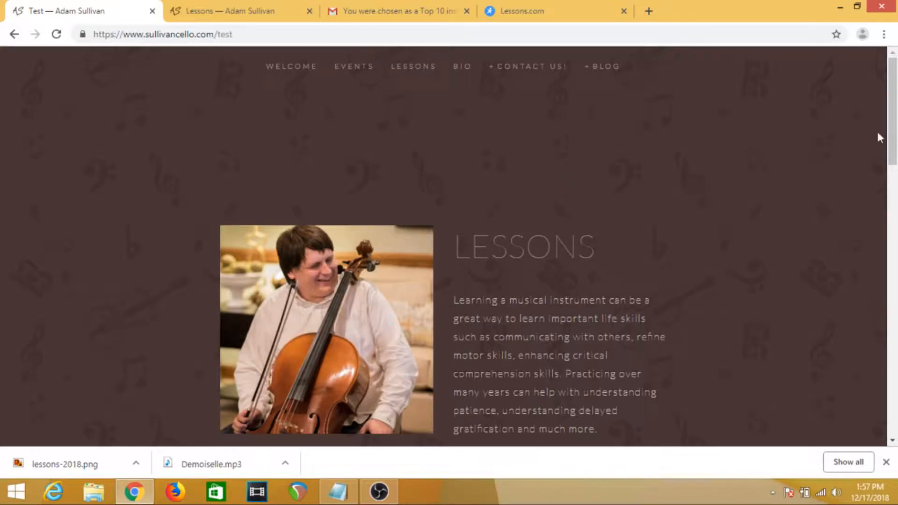
{"action": "mouse_move", "coordinate": [892, 128]}
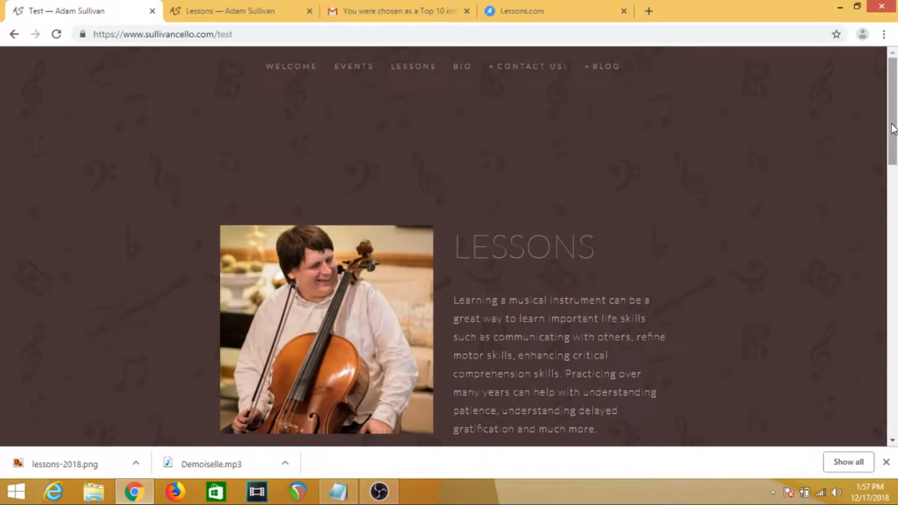
Follow the Test page's Best of Lessons.com badge to the violin instructors listing
{"action": "scroll", "scroll_direction": "down", "scroll_amount": 3}
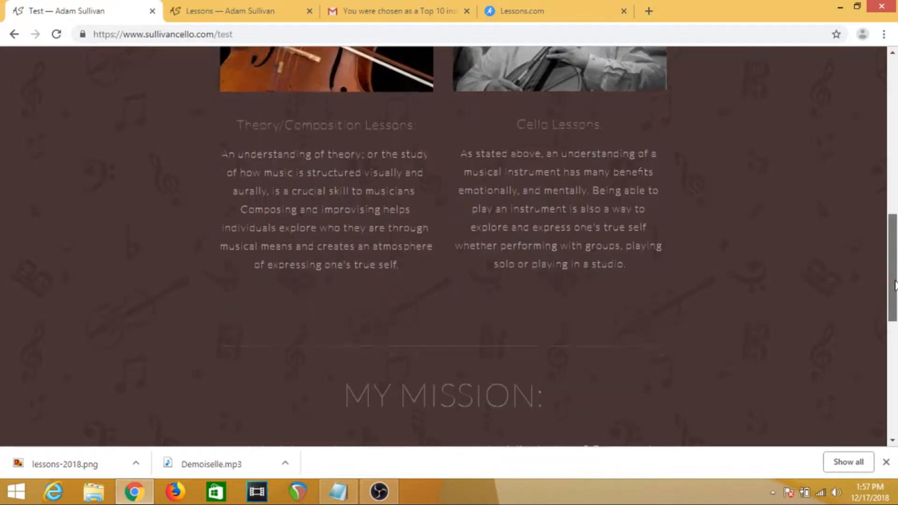
{"action": "scroll", "scroll_direction": "down", "scroll_amount": 3}
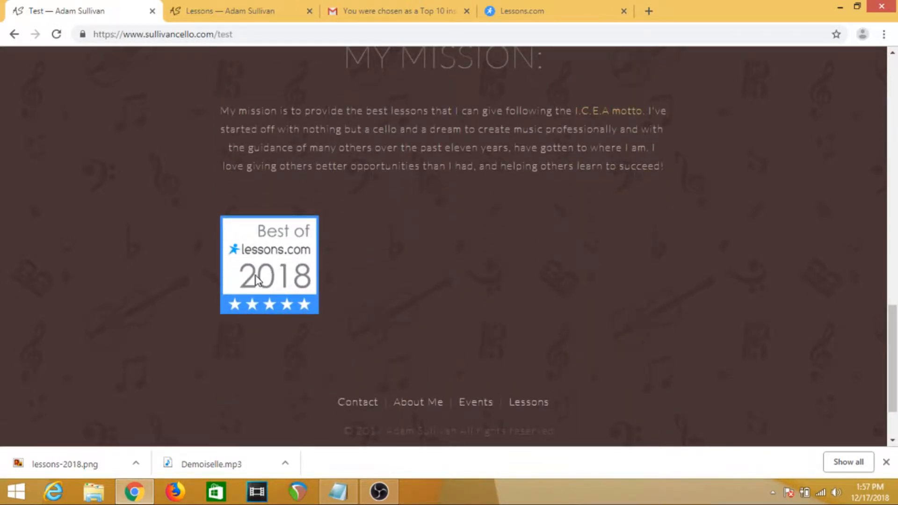
{"action": "left_click", "coordinate": [269, 265]}
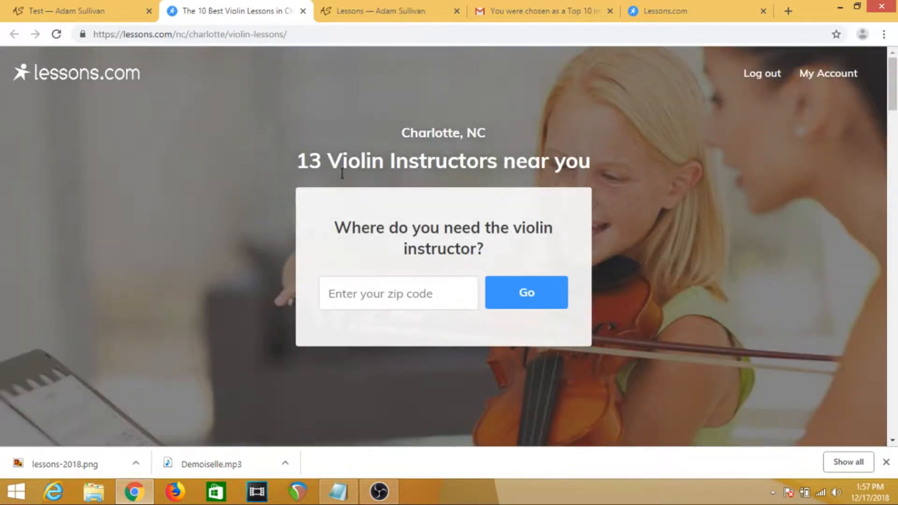
{"action": "mouse_move", "coordinate": [610, 179]}
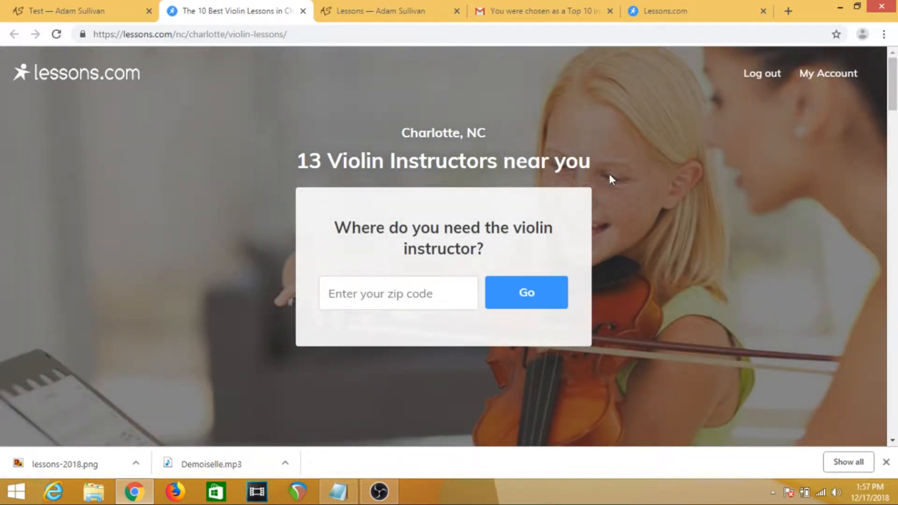
{"action": "mouse_move", "coordinate": [456, 114]}
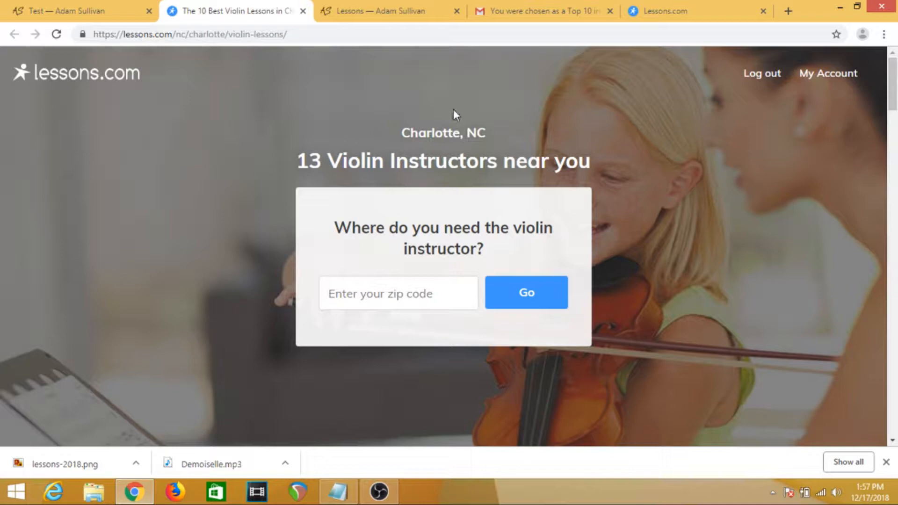
{"action": "mouse_move", "coordinate": [232, 163]}
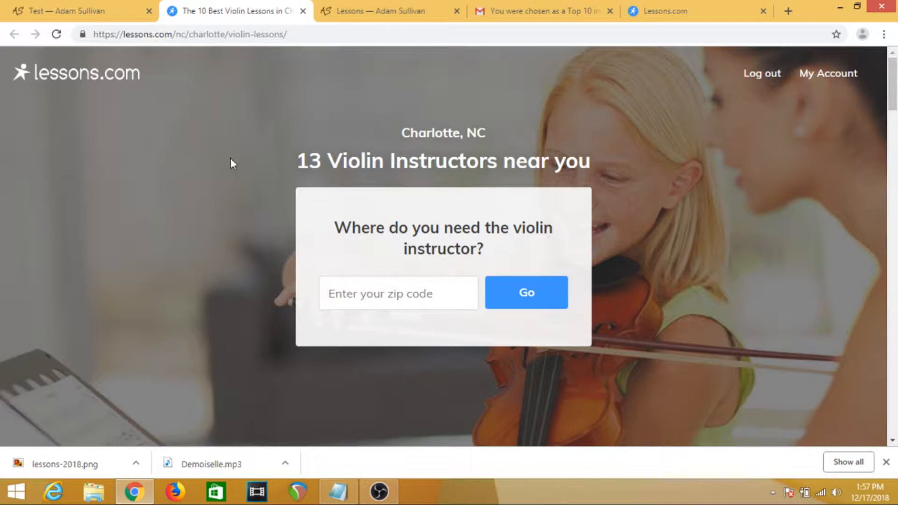
{"action": "mouse_move", "coordinate": [292, 351]}
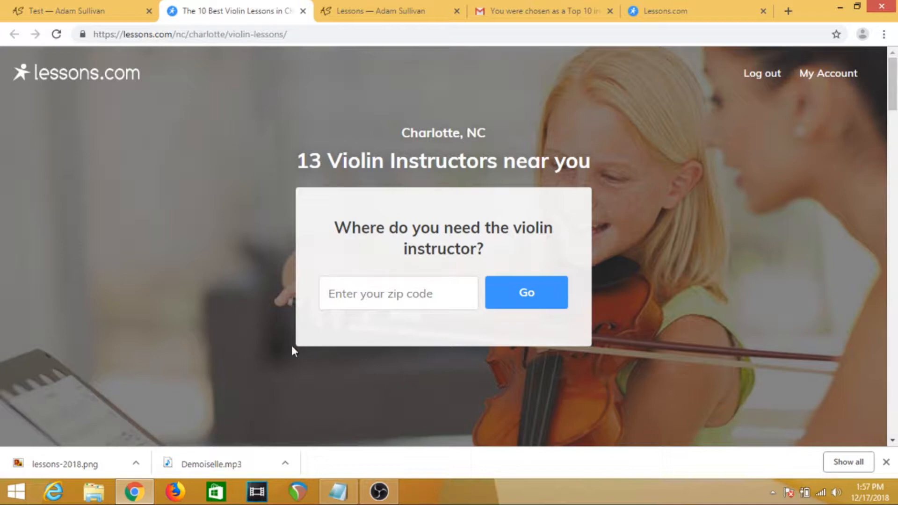
Return to the live Lessons page and check its badge links to the teacher's profile
{"action": "left_click", "coordinate": [303, 11]}
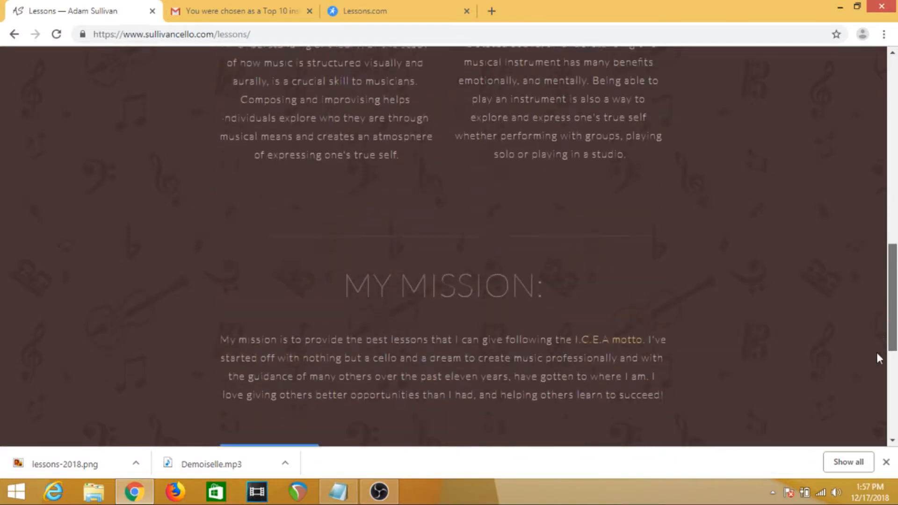
{"action": "scroll", "scroll_direction": "down", "scroll_amount": 3}
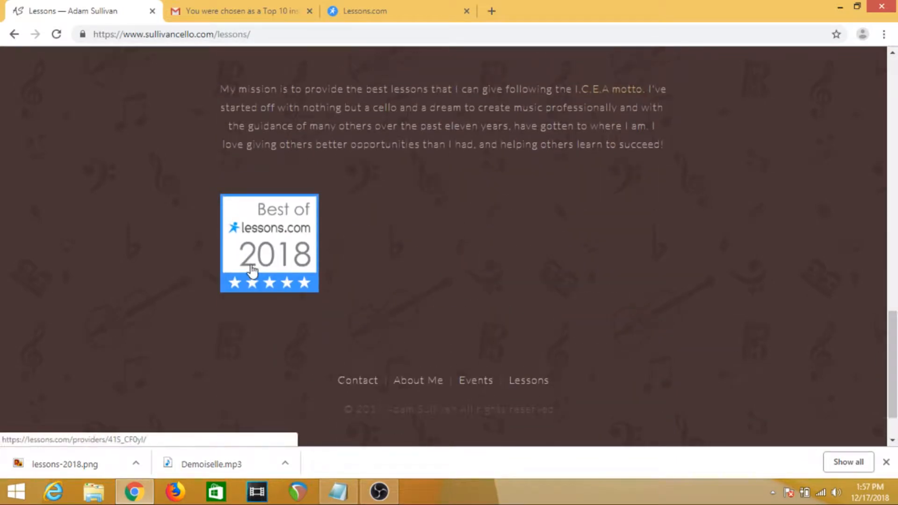
{"action": "left_click", "coordinate": [269, 244]}
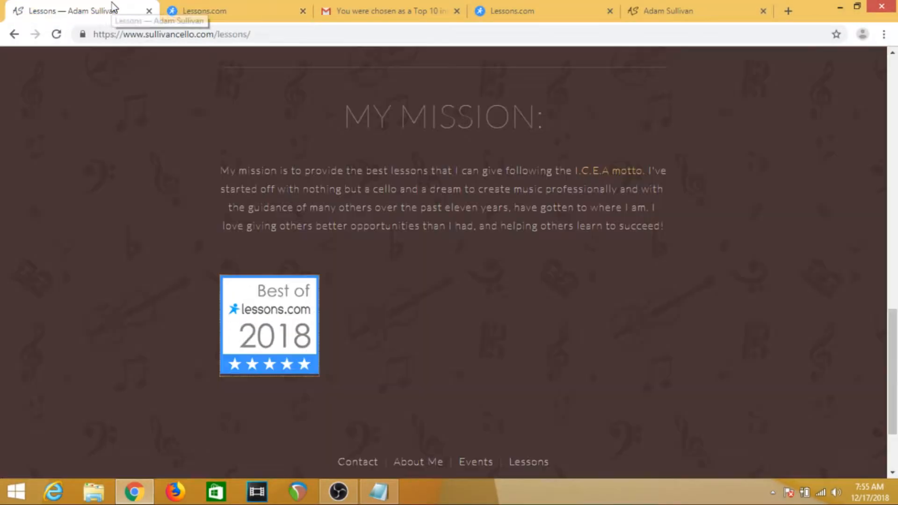
View the Lessons.com profile tab, the site tab, then the Gmail Top 10 instructor email
{"action": "left_click", "coordinate": [206, 12]}
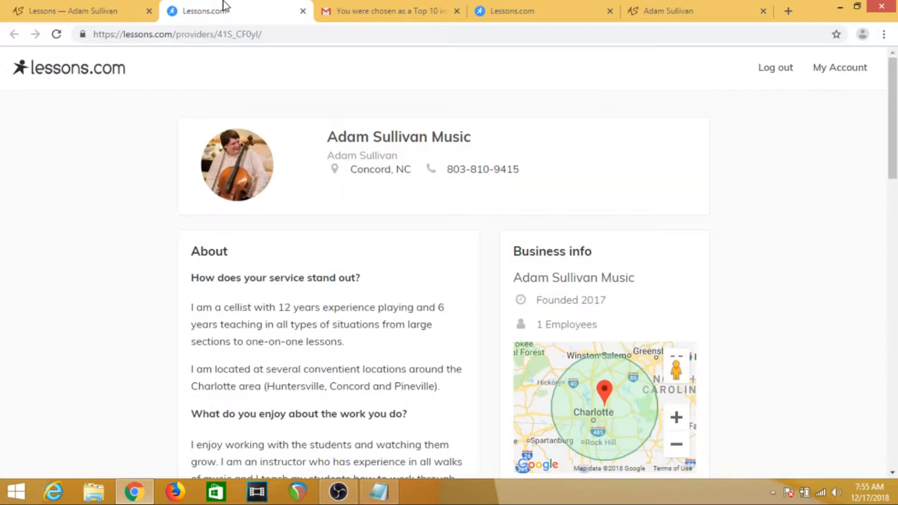
{"action": "left_click", "coordinate": [389, 12]}
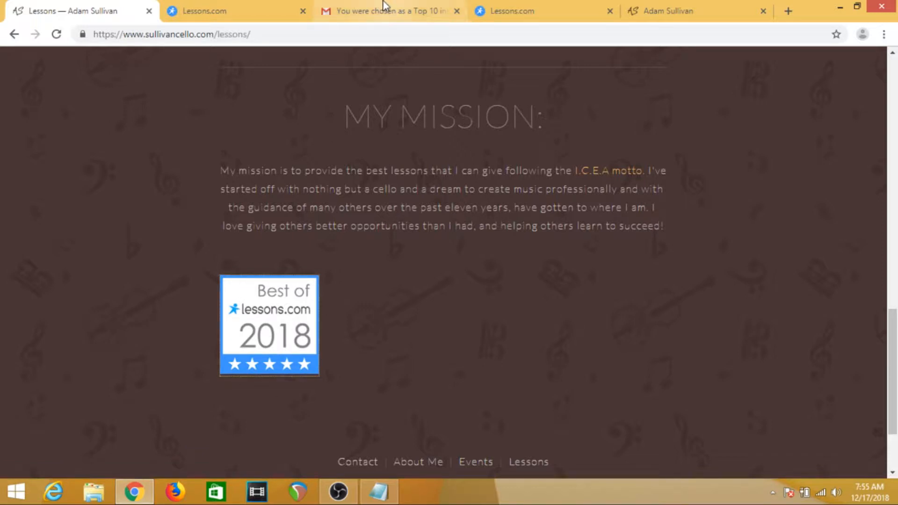
{"action": "mouse_move", "coordinate": [407, 11]}
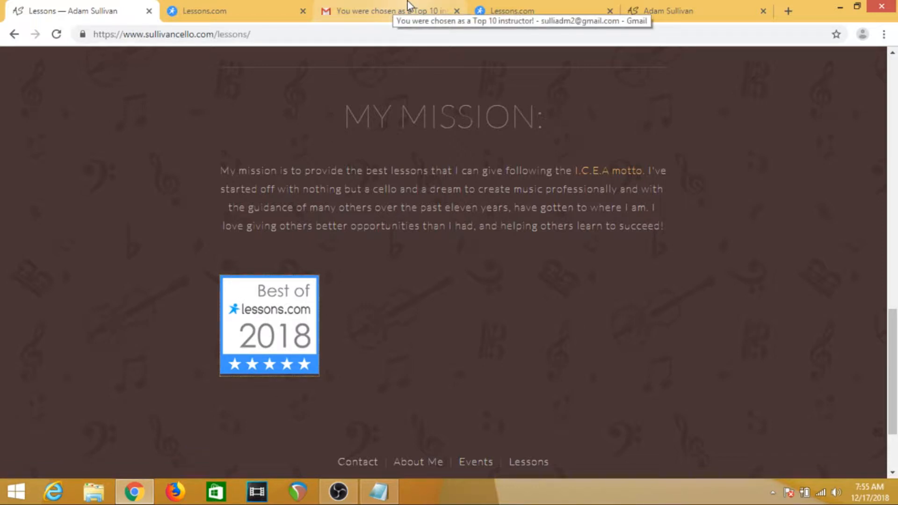
{"action": "left_click", "coordinate": [389, 11]}
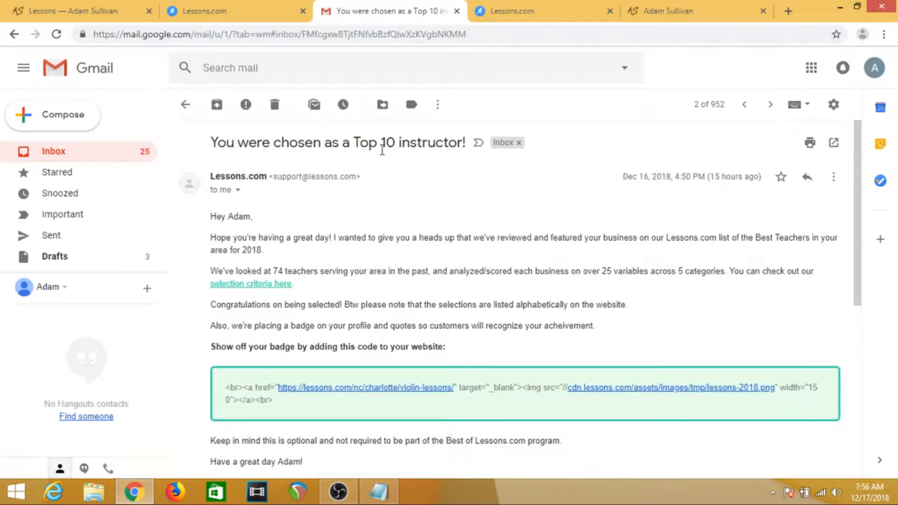
{"action": "mouse_move", "coordinate": [383, 181]}
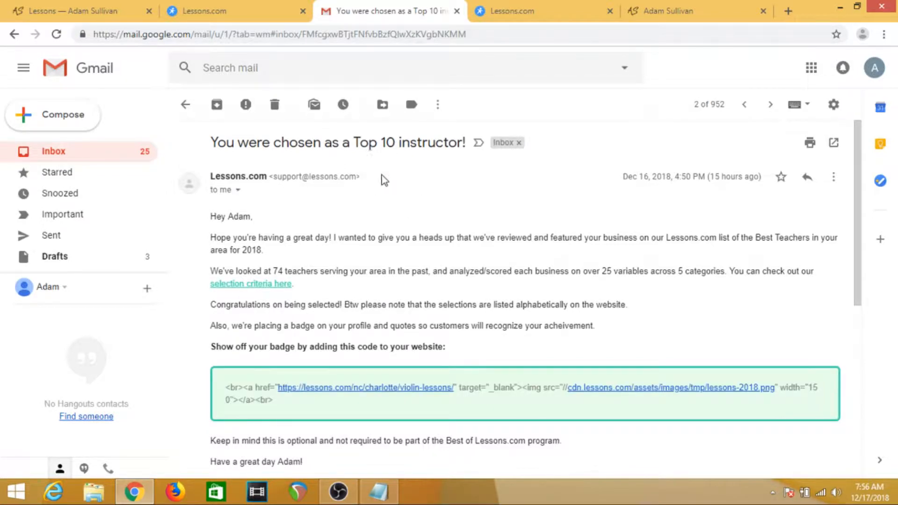
{"action": "mouse_move", "coordinate": [388, 220]}
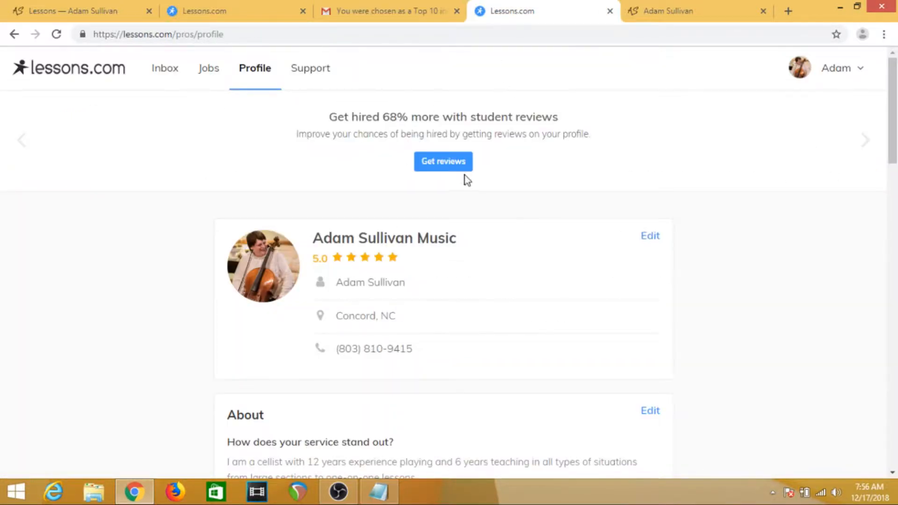
{"action": "mouse_move", "coordinate": [866, 143]}
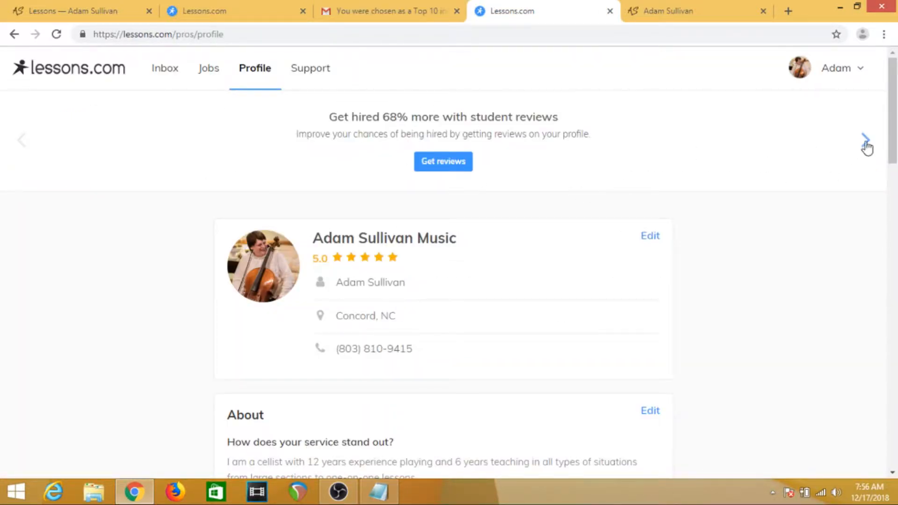
Bring up the Get your badge offer and move to Notepad with its embed code
{"action": "left_click", "coordinate": [866, 140]}
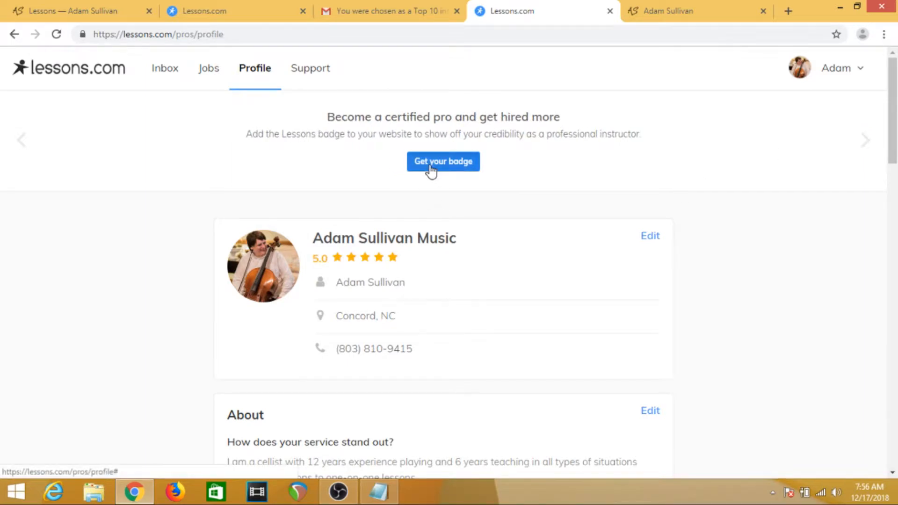
{"action": "left_click", "coordinate": [443, 161]}
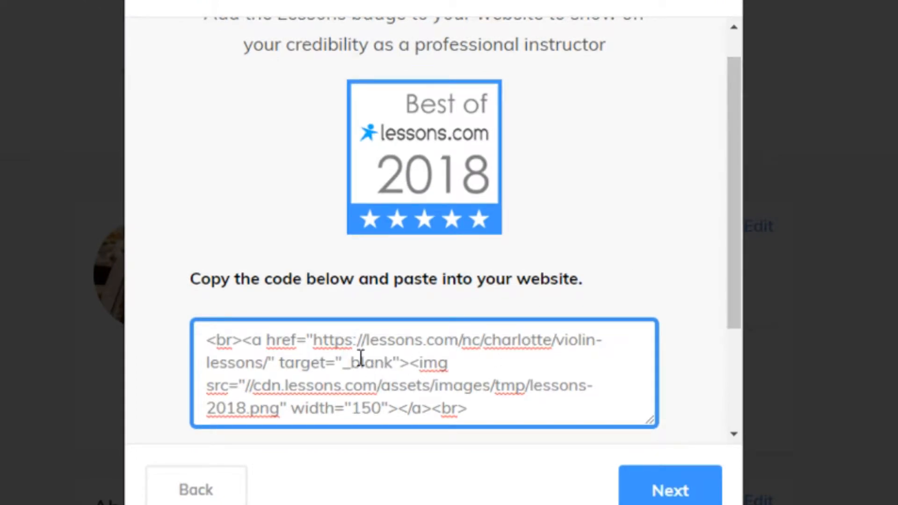
{"action": "mouse_move", "coordinate": [690, 41]}
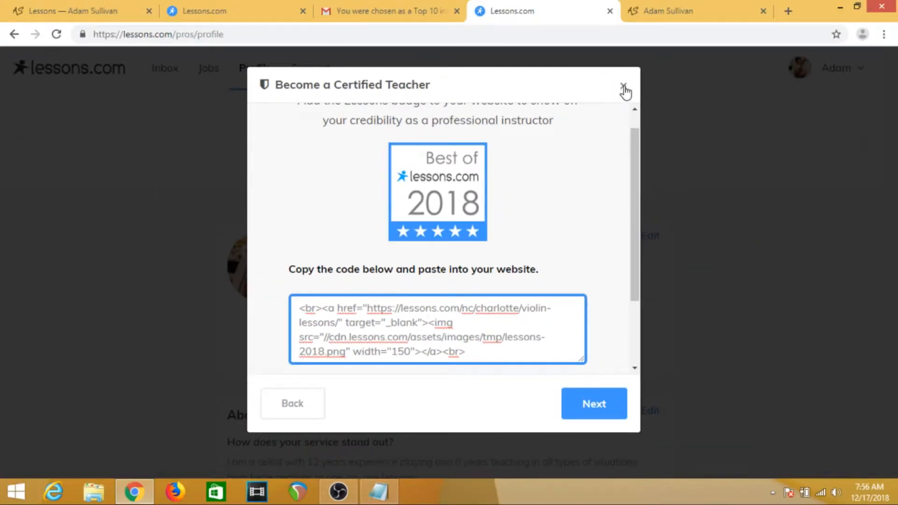
{"action": "mouse_move", "coordinate": [356, 420]}
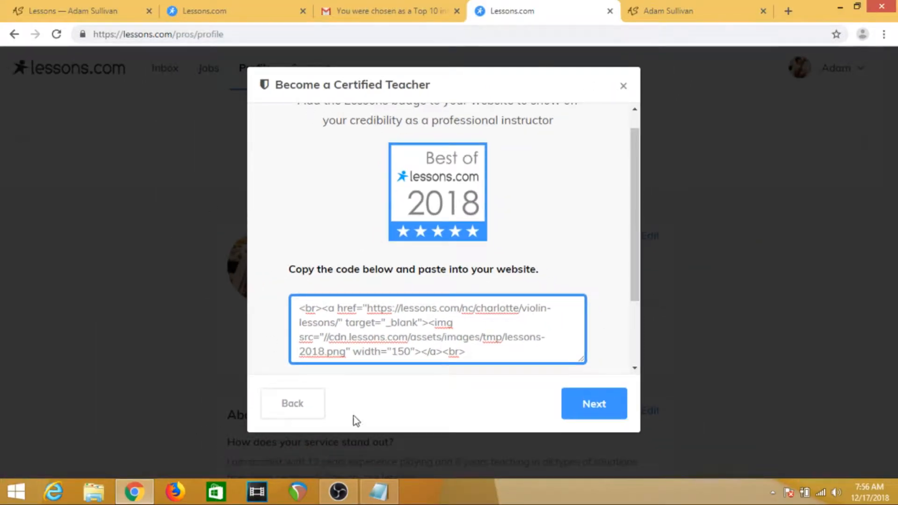
{"action": "mouse_move", "coordinate": [386, 493]}
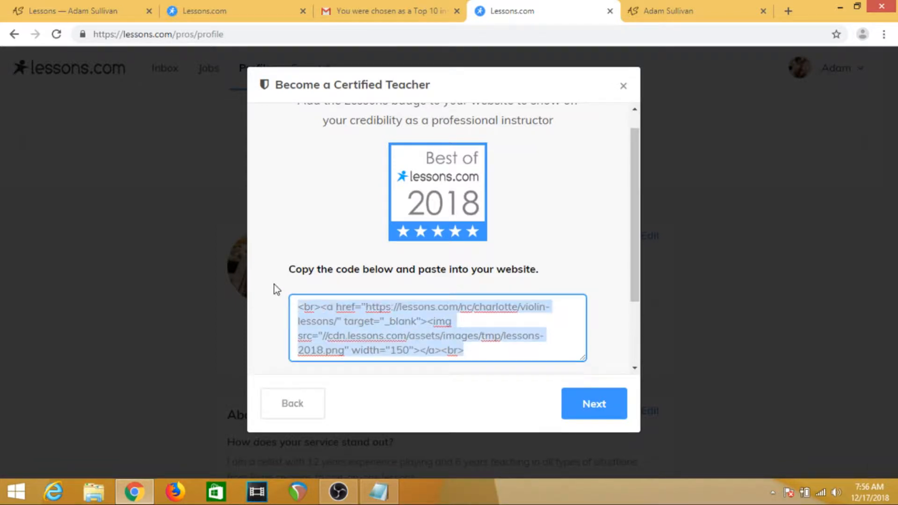
{"action": "left_click", "coordinate": [377, 491]}
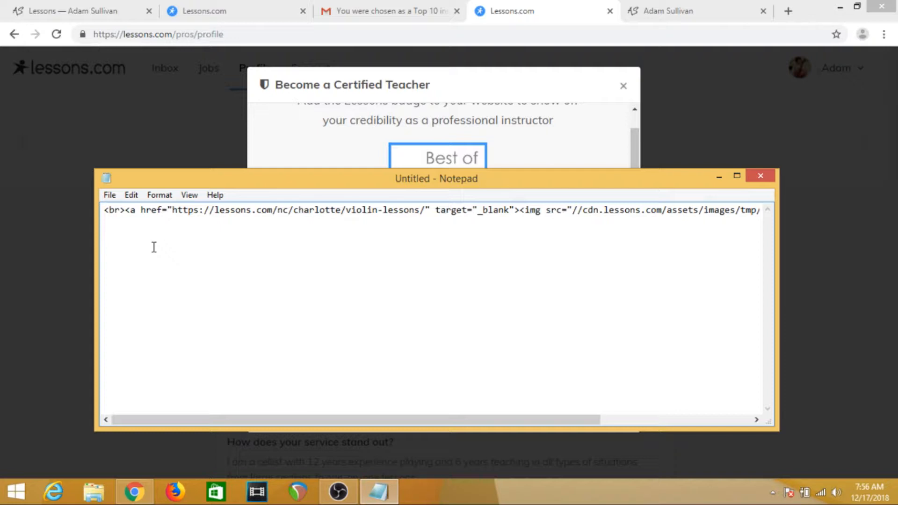
{"action": "mouse_move", "coordinate": [440, 205]}
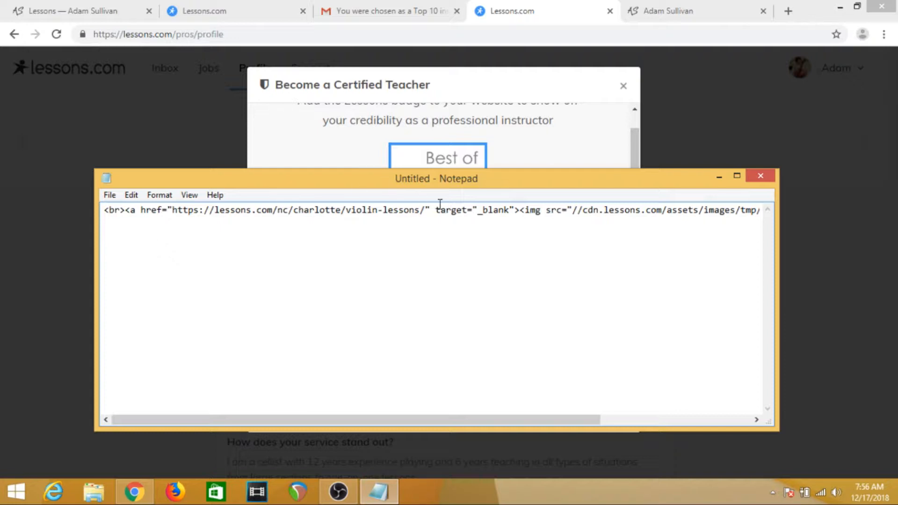
{"action": "mouse_move", "coordinate": [200, 213]}
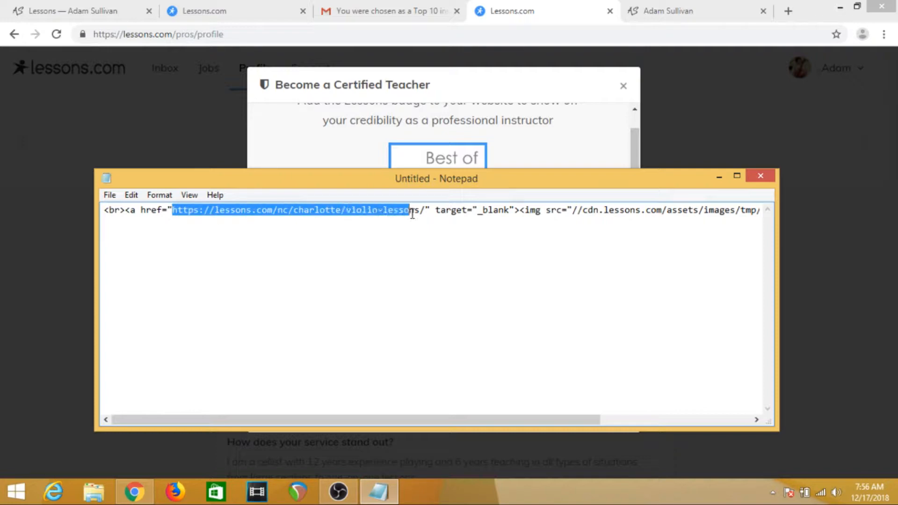
Change the badge href to end with violin-lessons/ and select the link address
{"action": "type", "text": "violin-lessons/"}
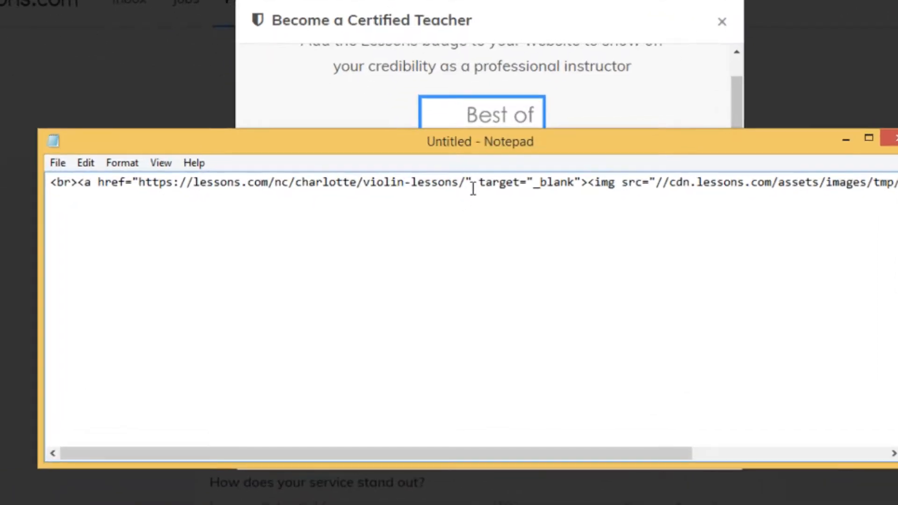
{"action": "double_click", "coordinate": [467, 183]}
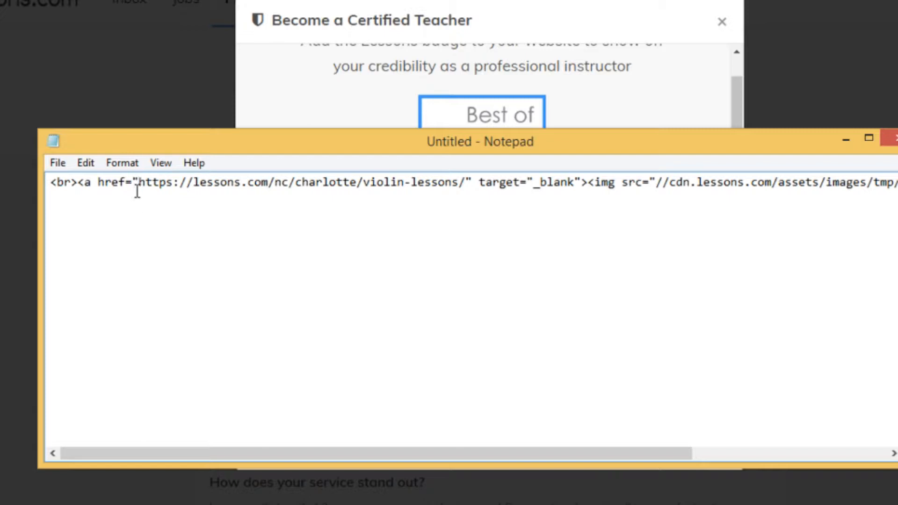
{"action": "double_click", "coordinate": [298, 203]}
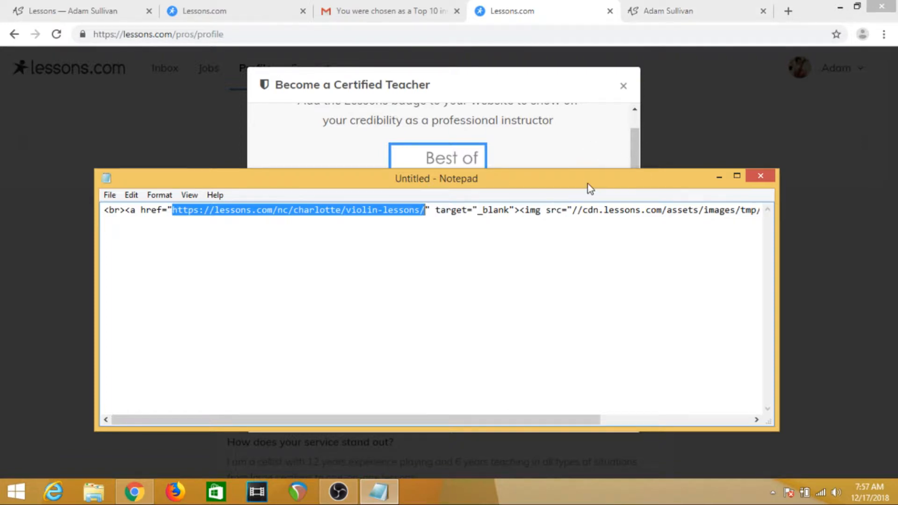
Close the certified teacher badge window and reload the Lessons.com profile page
{"action": "left_click", "coordinate": [389, 11]}
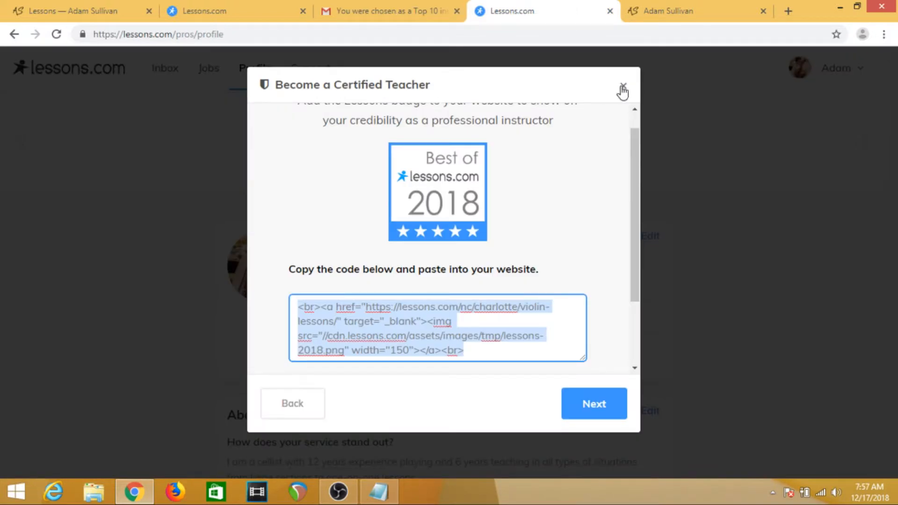
{"action": "left_click", "coordinate": [623, 86]}
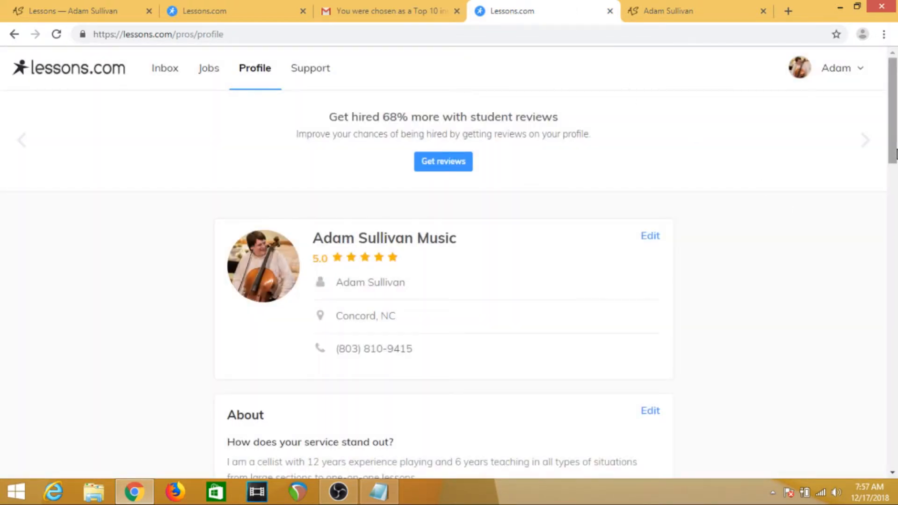
{"action": "mouse_move", "coordinate": [265, 103]}
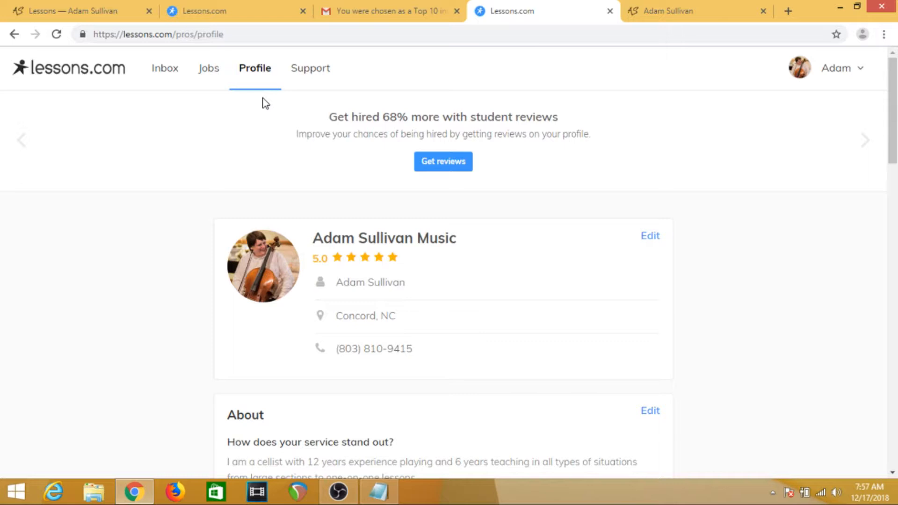
{"action": "left_click", "coordinate": [255, 68]}
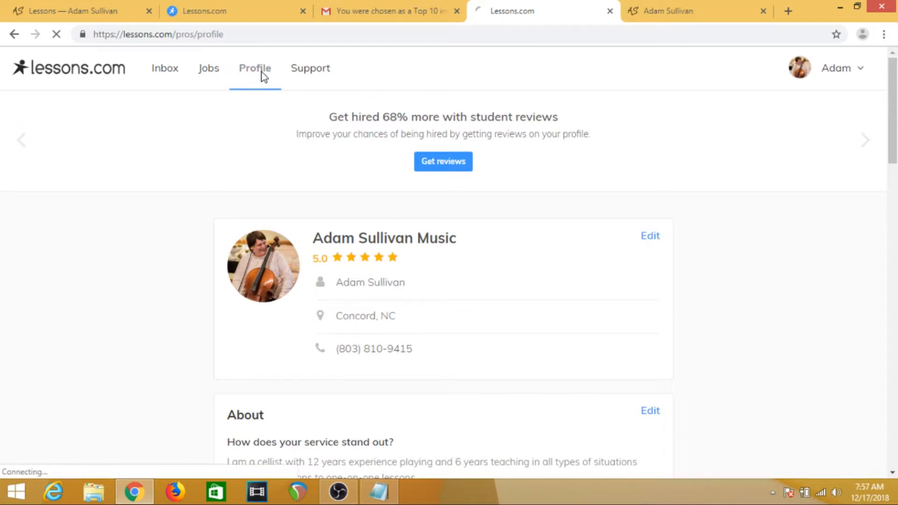
{"action": "left_click", "coordinate": [255, 68]}
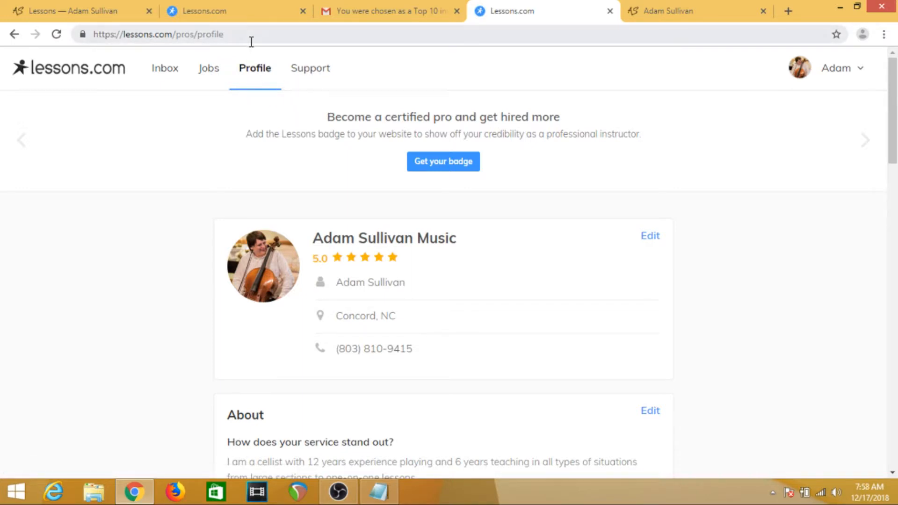
{"action": "left_click", "coordinate": [158, 33]}
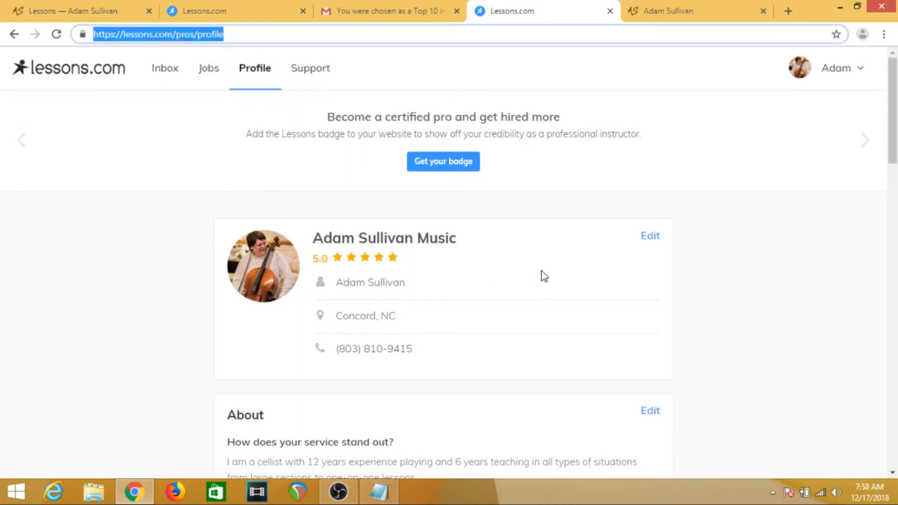
Scroll the profile down to the Reviews and Websites & Social sections
{"action": "scroll", "scroll_direction": "down", "scroll_amount": 3}
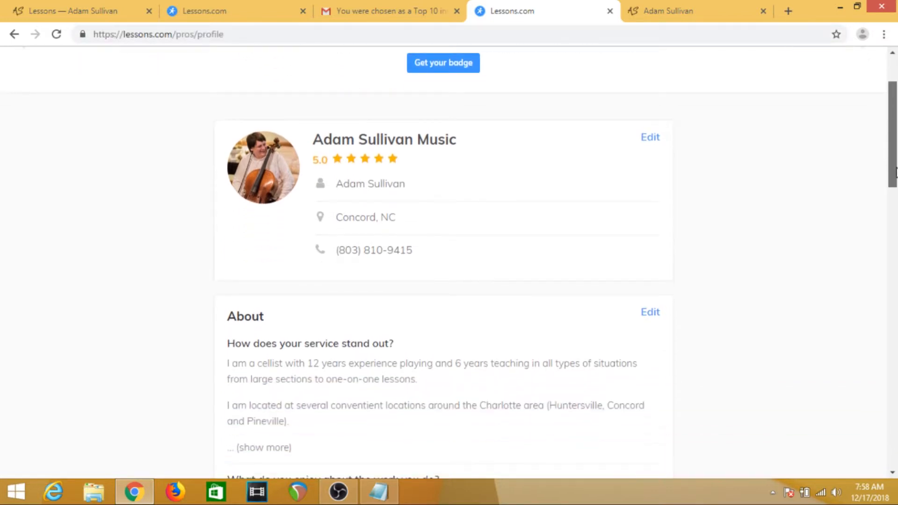
{"action": "scroll", "scroll_direction": "down", "scroll_amount": 3}
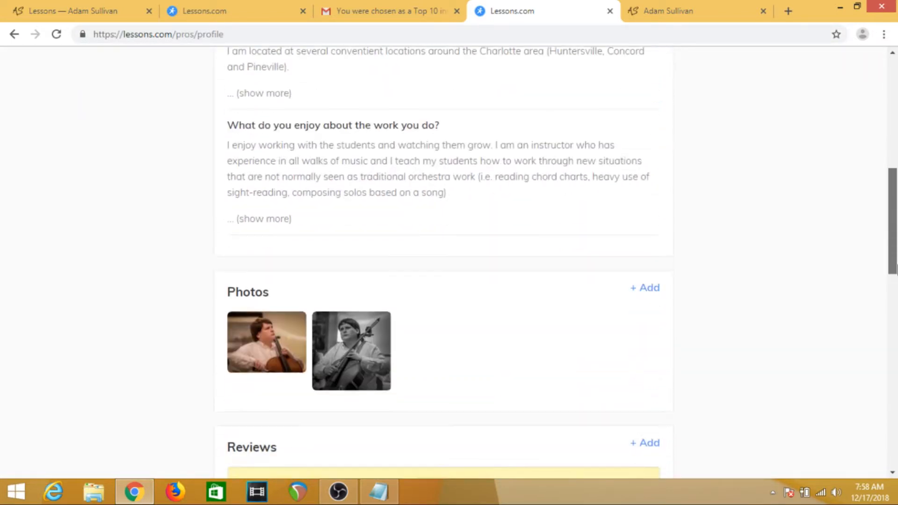
{"action": "scroll", "scroll_direction": "down", "scroll_amount": 3}
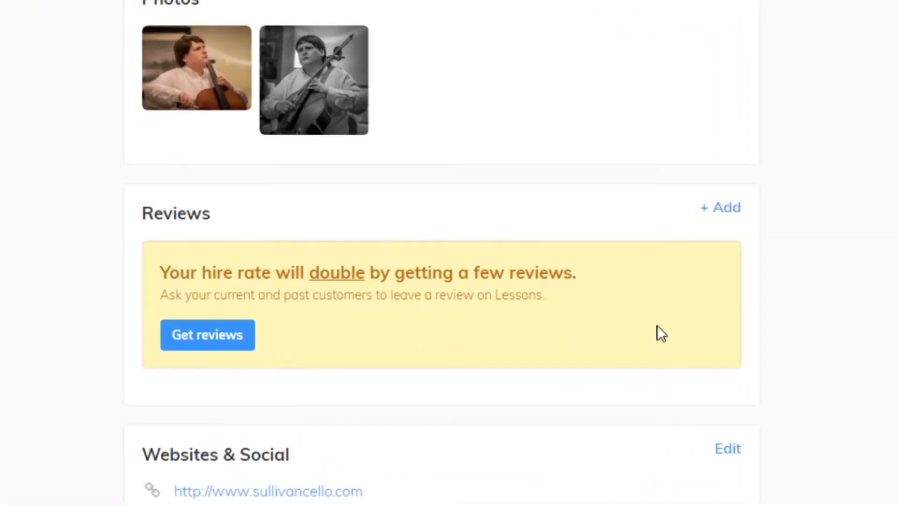
{"action": "mouse_move", "coordinate": [207, 355]}
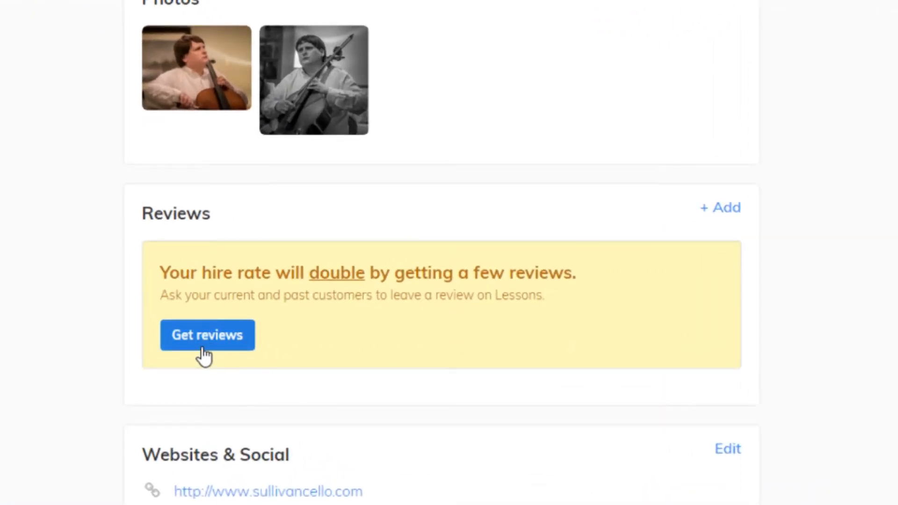
{"action": "mouse_move", "coordinate": [458, 218]}
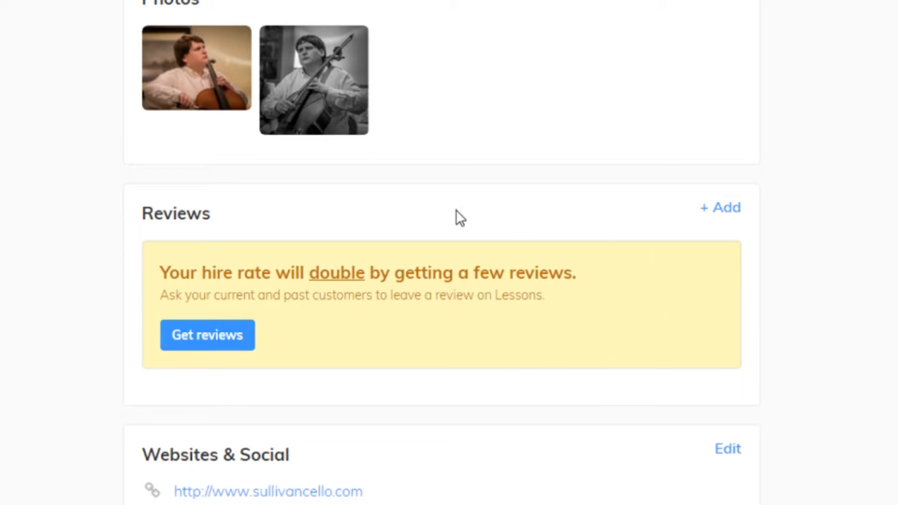
{"action": "mouse_move", "coordinate": [298, 405]}
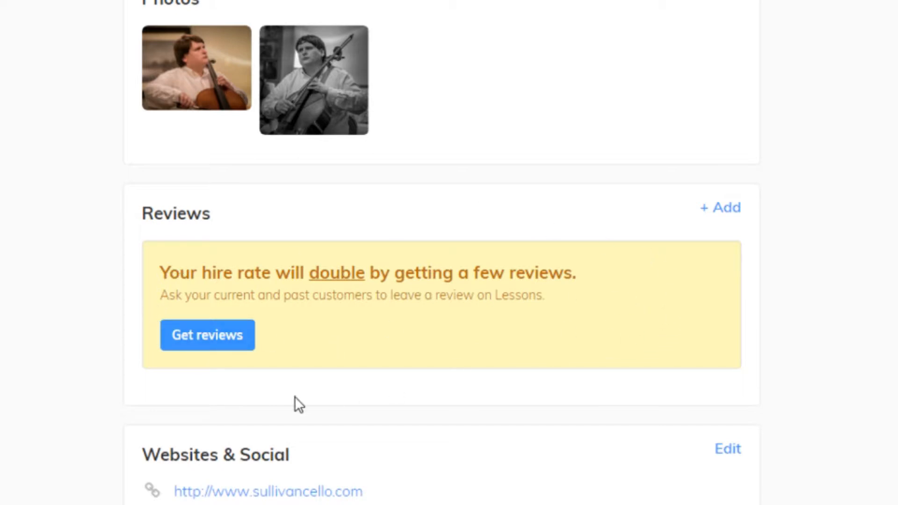
{"action": "mouse_move", "coordinate": [740, 211]}
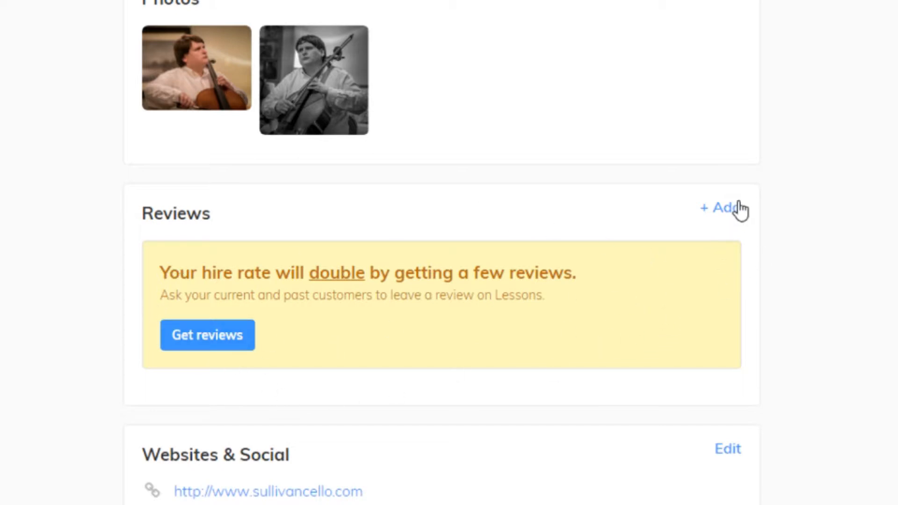
{"action": "mouse_move", "coordinate": [731, 218]}
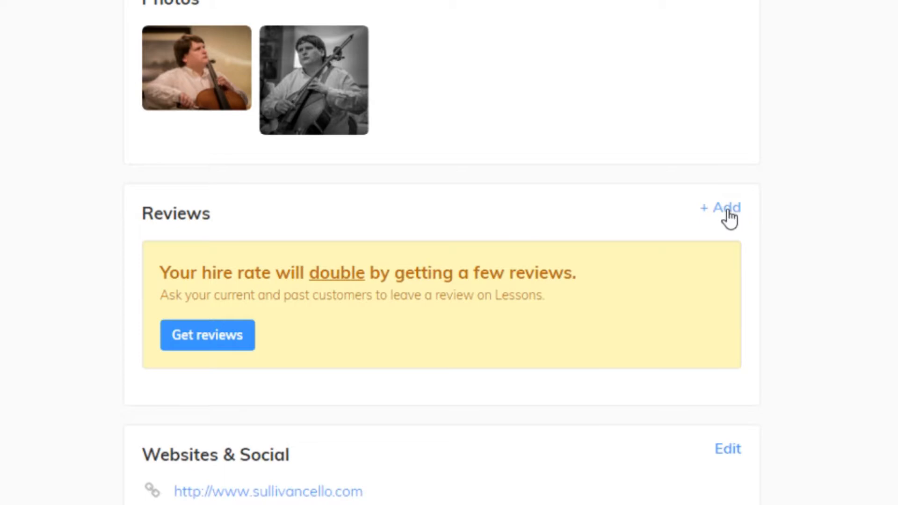
Bring up the Get Reviews window with the profile's shareable review link
{"action": "left_click", "coordinate": [207, 335]}
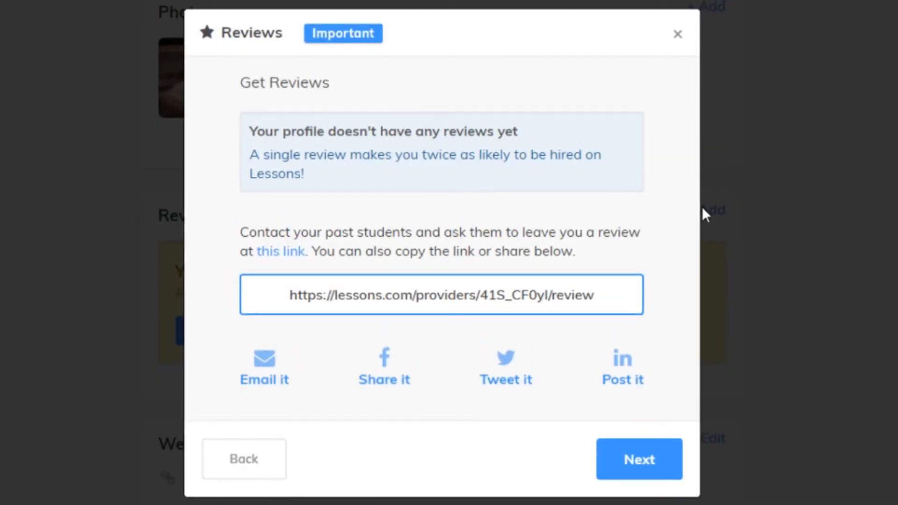
{"action": "mouse_move", "coordinate": [411, 324]}
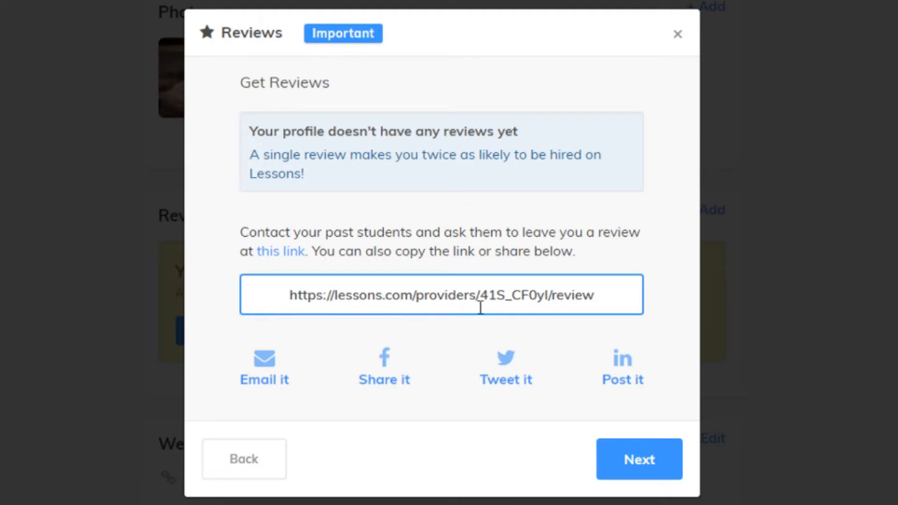
{"action": "mouse_move", "coordinate": [548, 297]}
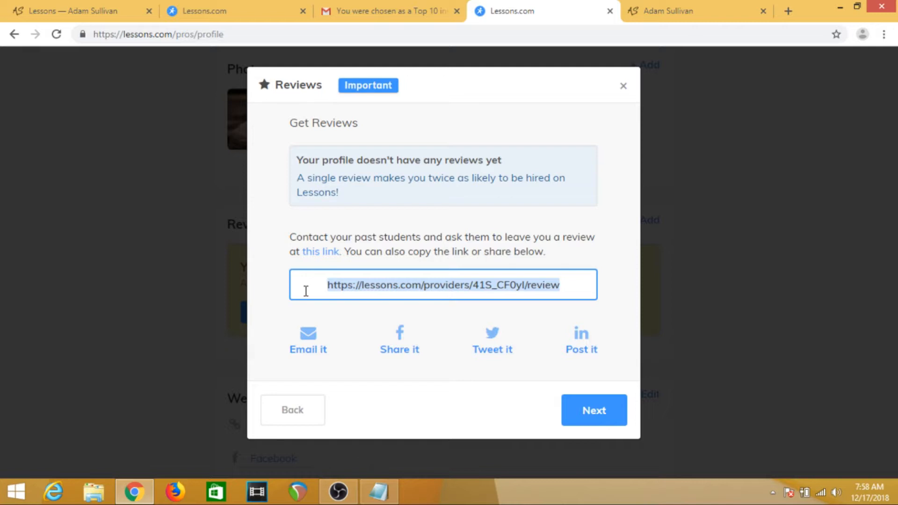
{"action": "left_click", "coordinate": [378, 491]}
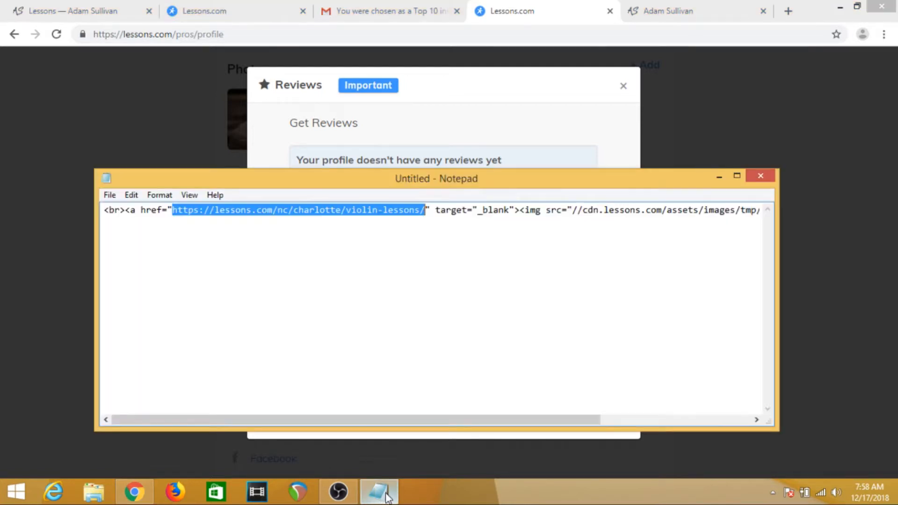
{"action": "mouse_move", "coordinate": [359, 335]}
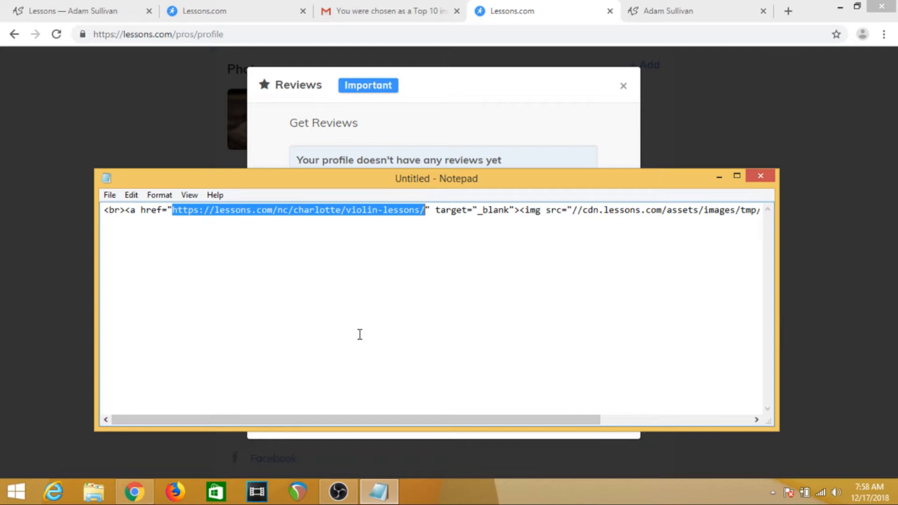
{"action": "type", "text": "https://lessons.com/providers/41S_CF0yI/review"}
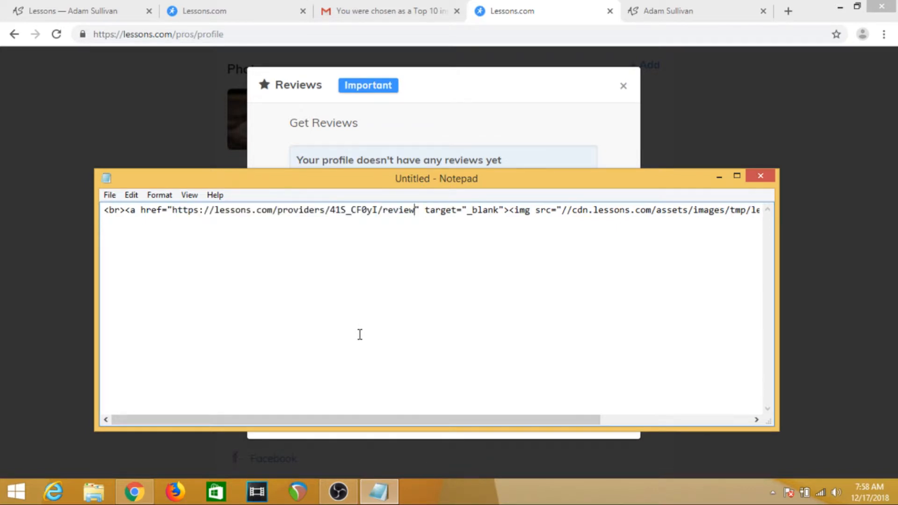
{"action": "mouse_move", "coordinate": [402, 273]}
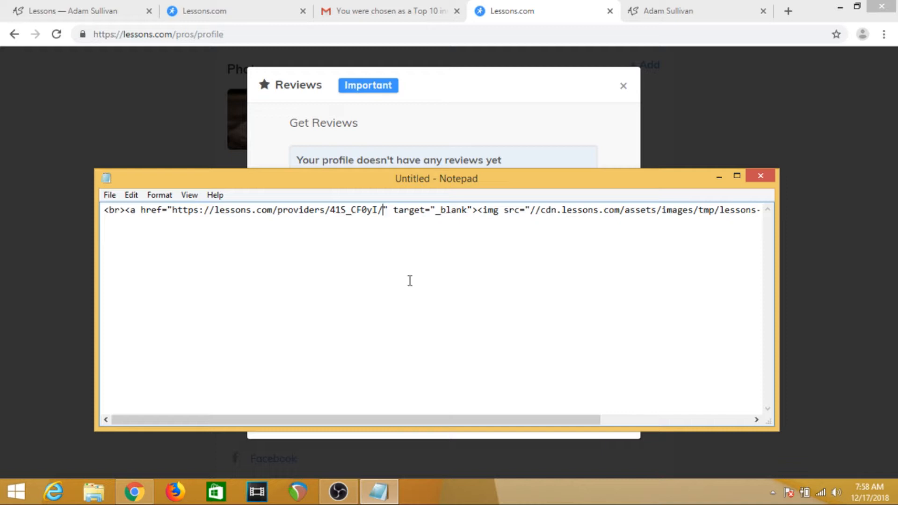
{"action": "mouse_move", "coordinate": [393, 257]}
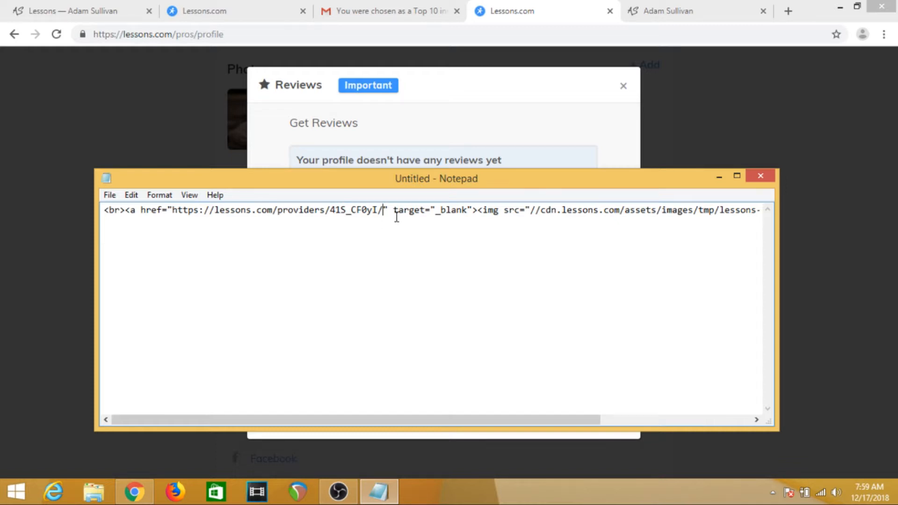
{"action": "right_click", "coordinate": [389, 216]}
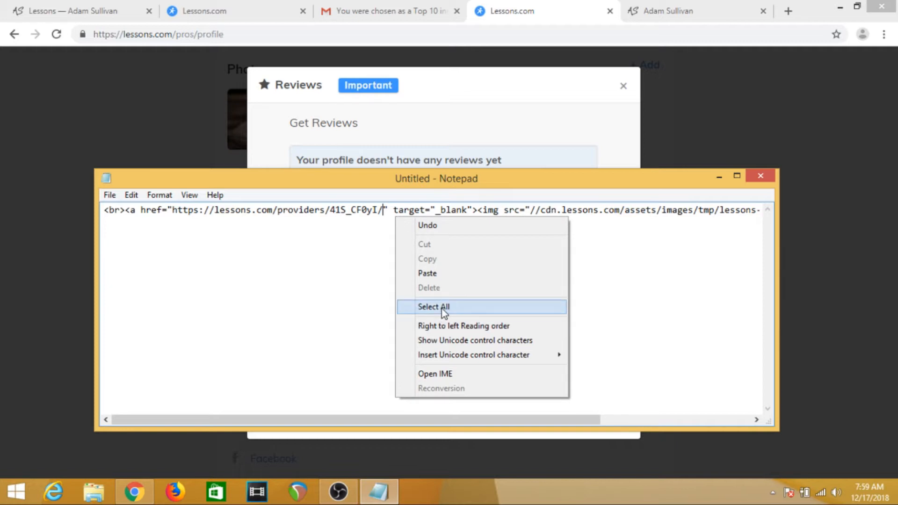
{"action": "left_click", "coordinate": [434, 307]}
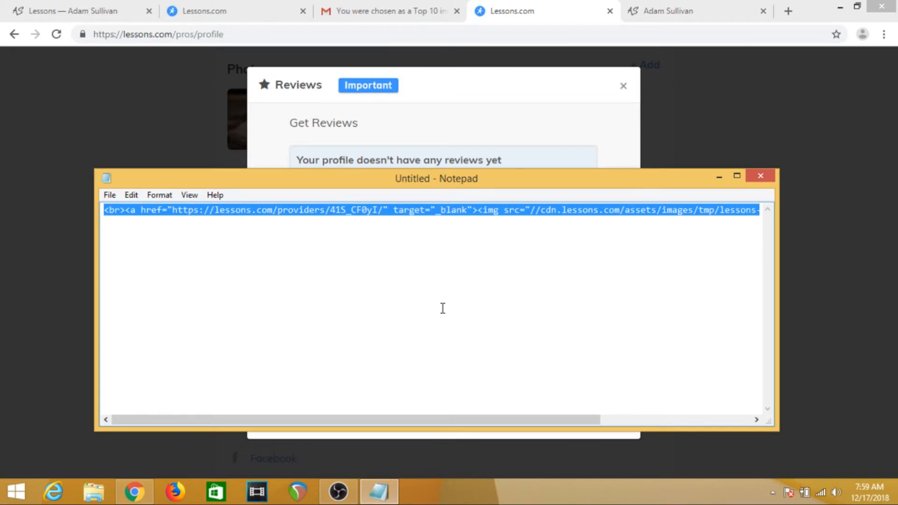
{"action": "mouse_move", "coordinate": [397, 277]}
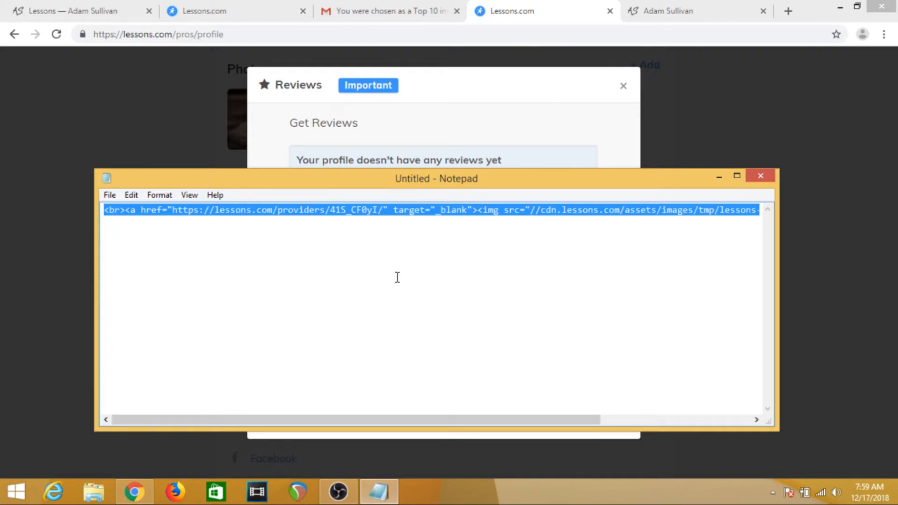
{"action": "mouse_move", "coordinate": [672, 7]}
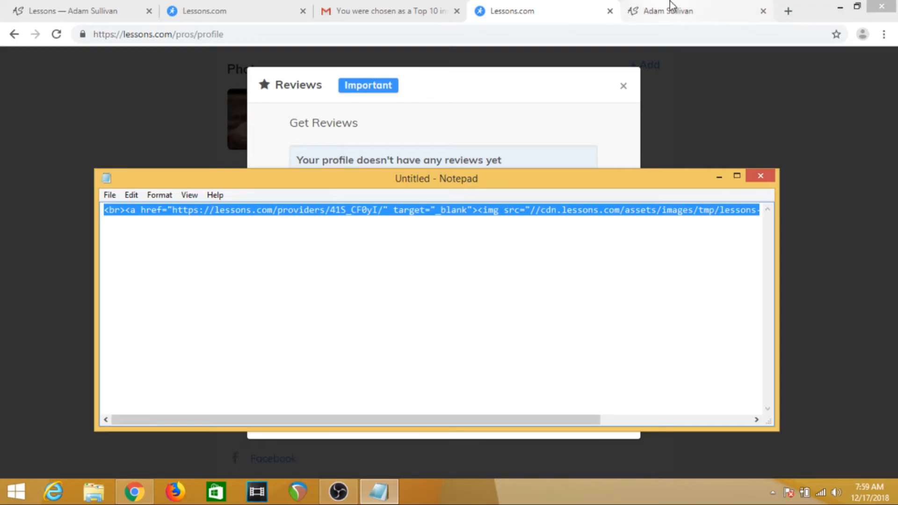
In Squarespace, open the unlinked Test page for editing and scroll to the My Mission section
{"action": "left_click", "coordinate": [675, 12]}
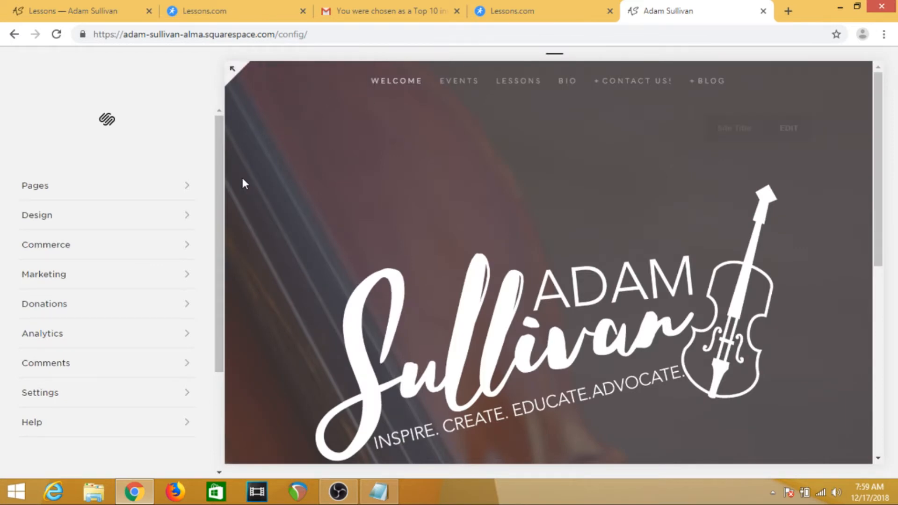
{"action": "mouse_move", "coordinate": [180, 191]}
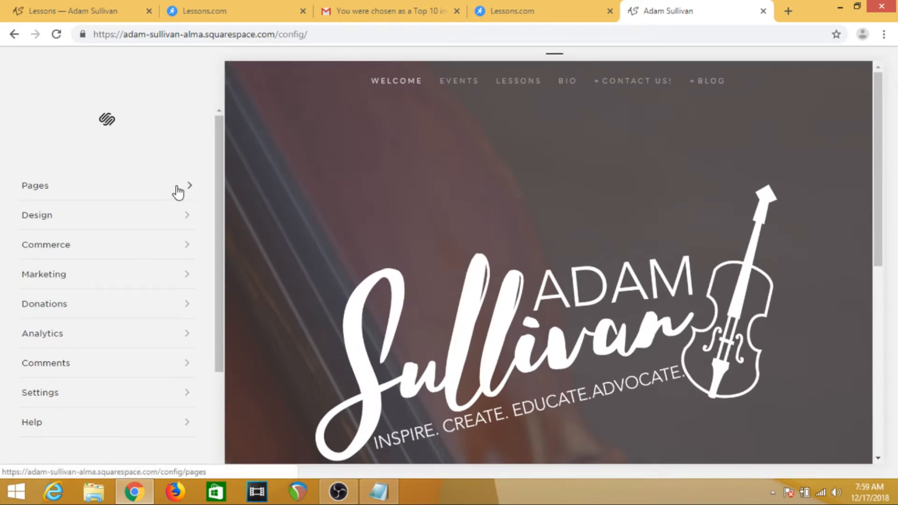
{"action": "mouse_move", "coordinate": [228, 167]}
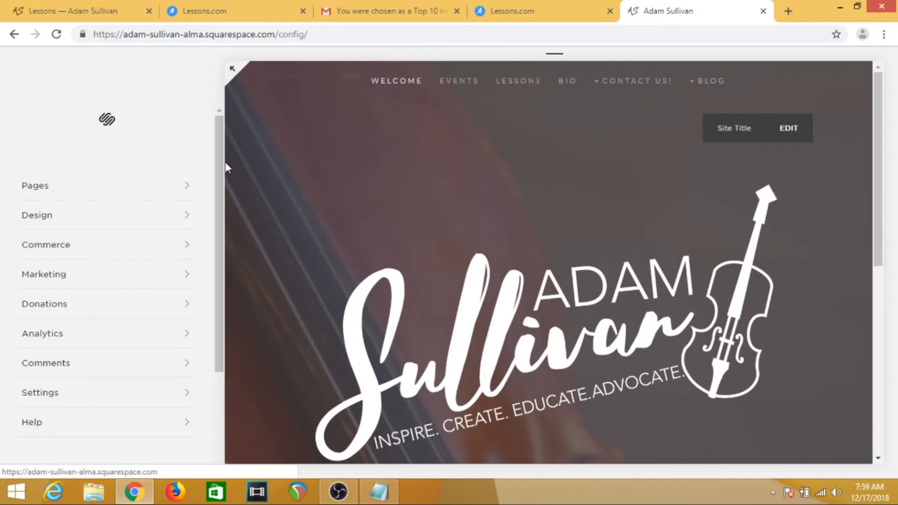
{"action": "mouse_move", "coordinate": [278, 281]}
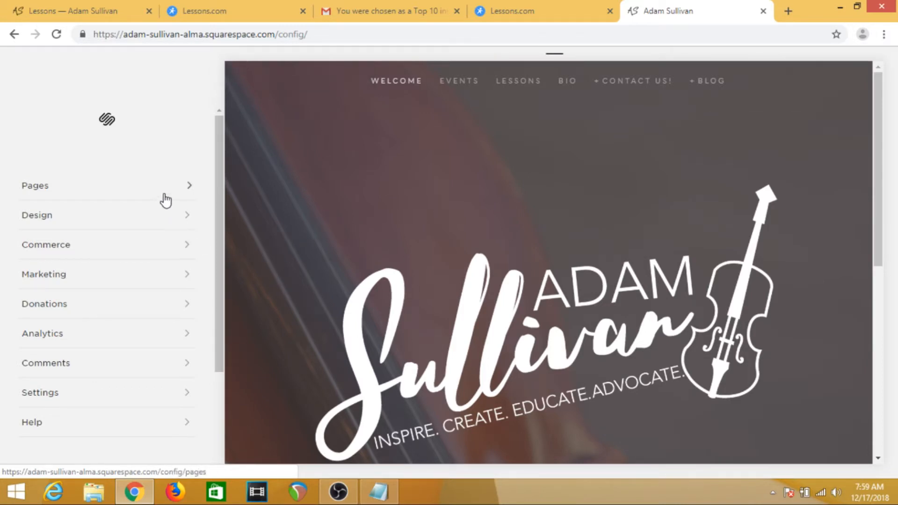
{"action": "left_click", "coordinate": [35, 185]}
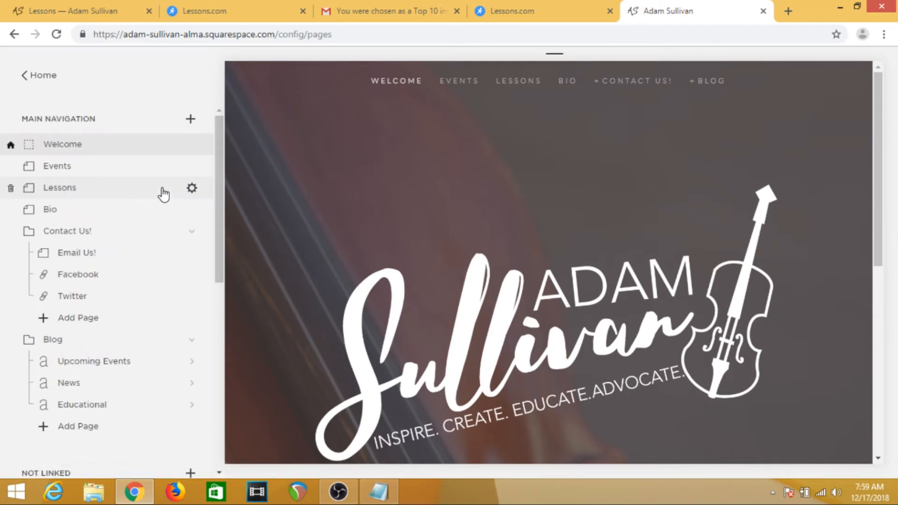
{"action": "scroll", "scroll_direction": "down", "scroll_amount": 3}
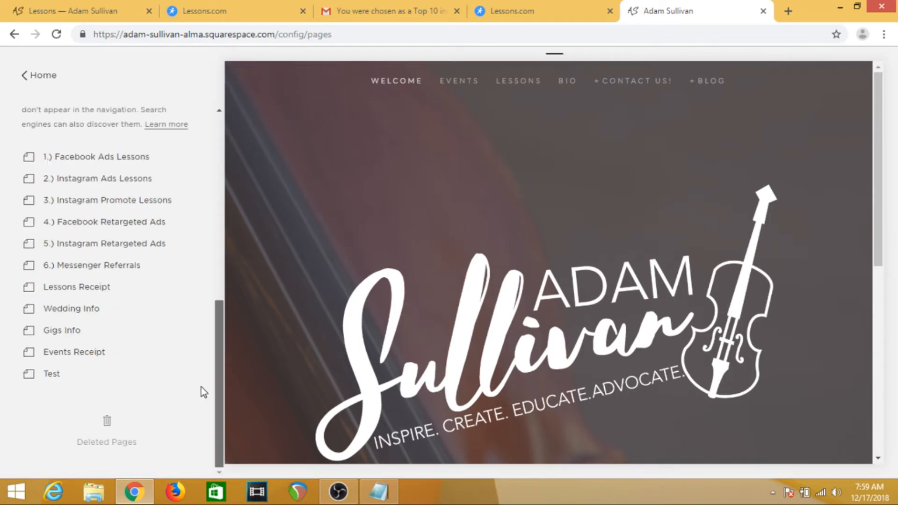
{"action": "left_click", "coordinate": [50, 373]}
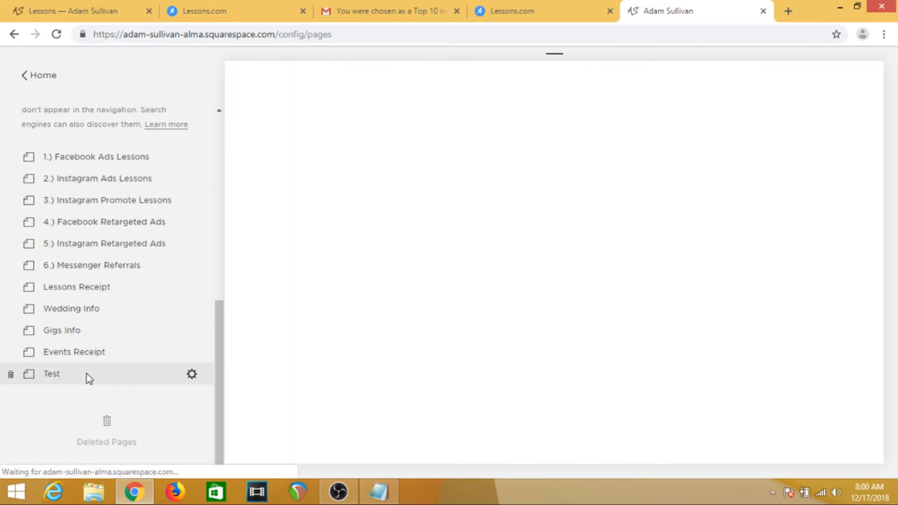
{"action": "left_click", "coordinate": [51, 374]}
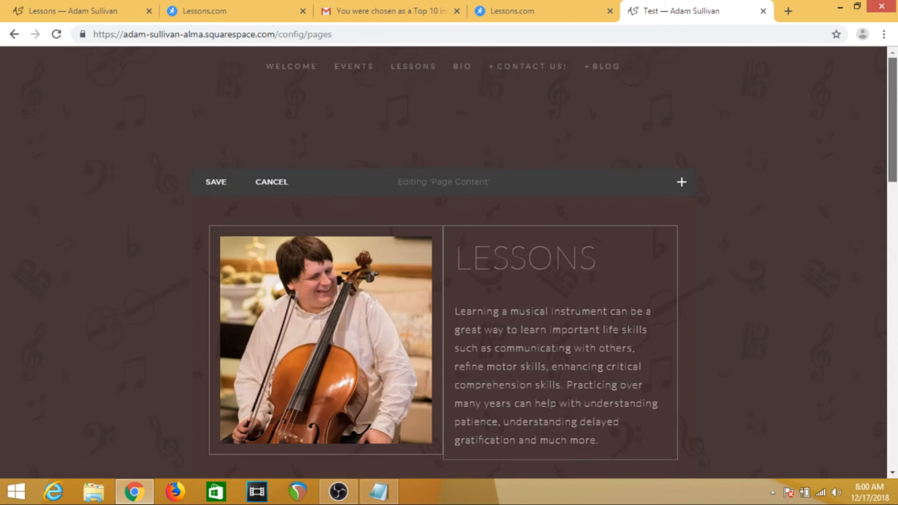
{"action": "scroll", "scroll_direction": "down", "scroll_amount": 3}
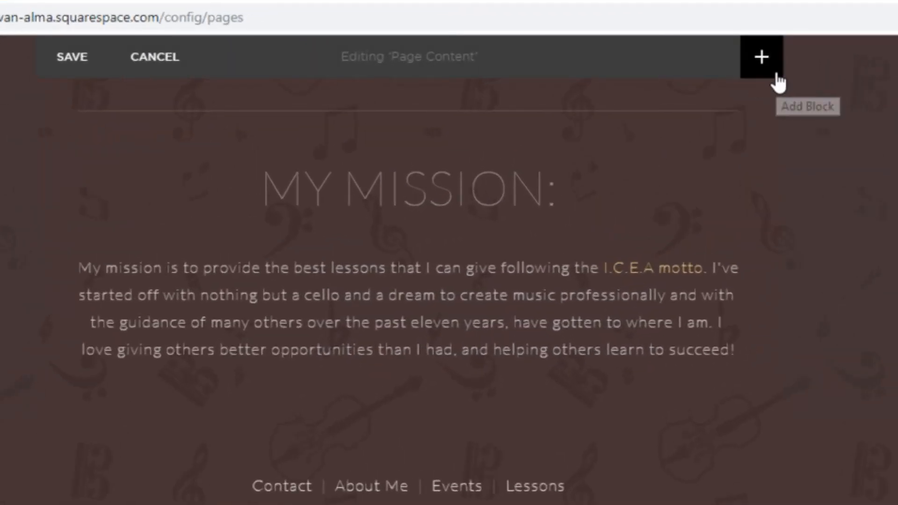
Add a Code block below the mission text, keeping HTML as its type
{"action": "left_click", "coordinate": [760, 57]}
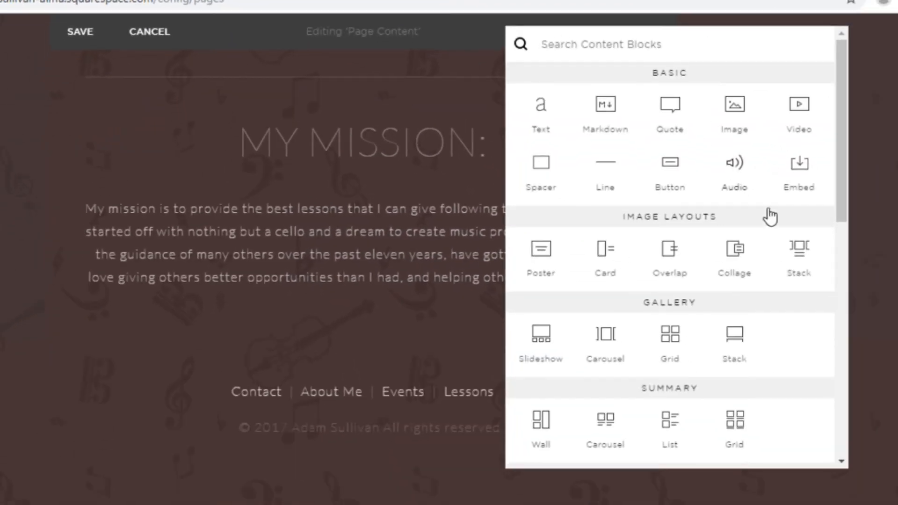
{"action": "scroll", "scroll_direction": "down", "scroll_amount": 3}
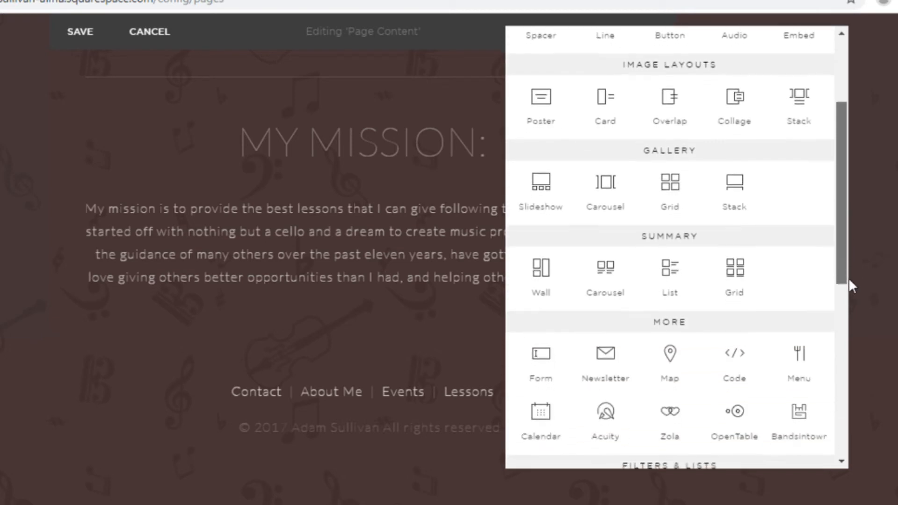
{"action": "scroll", "scroll_direction": "down", "scroll_amount": 3}
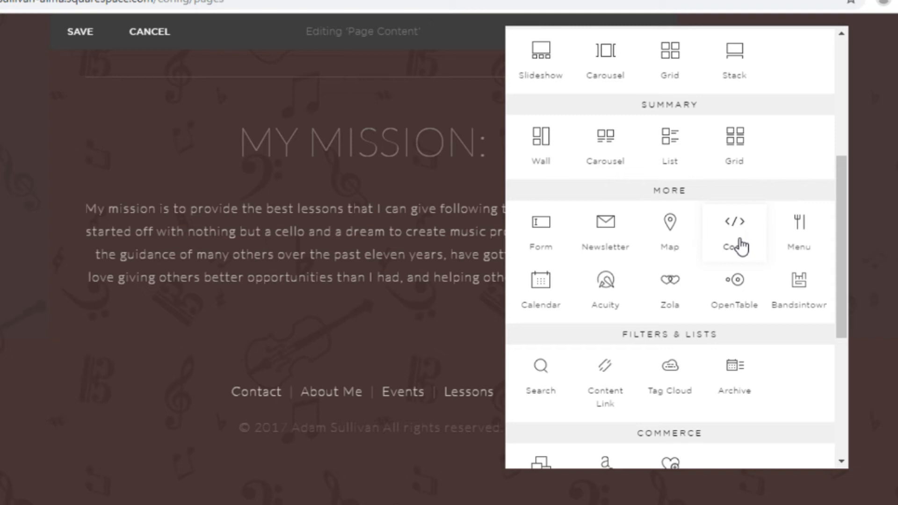
{"action": "left_click", "coordinate": [734, 232]}
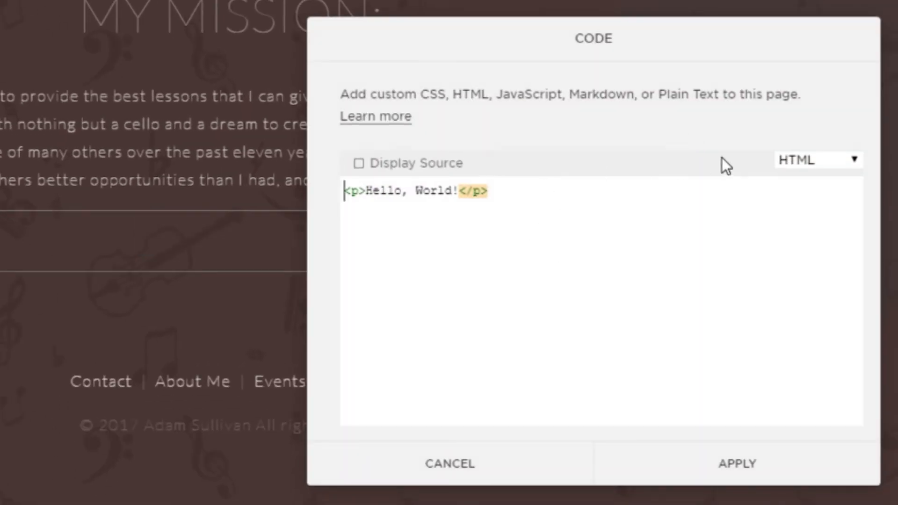
{"action": "left_click", "coordinate": [817, 159]}
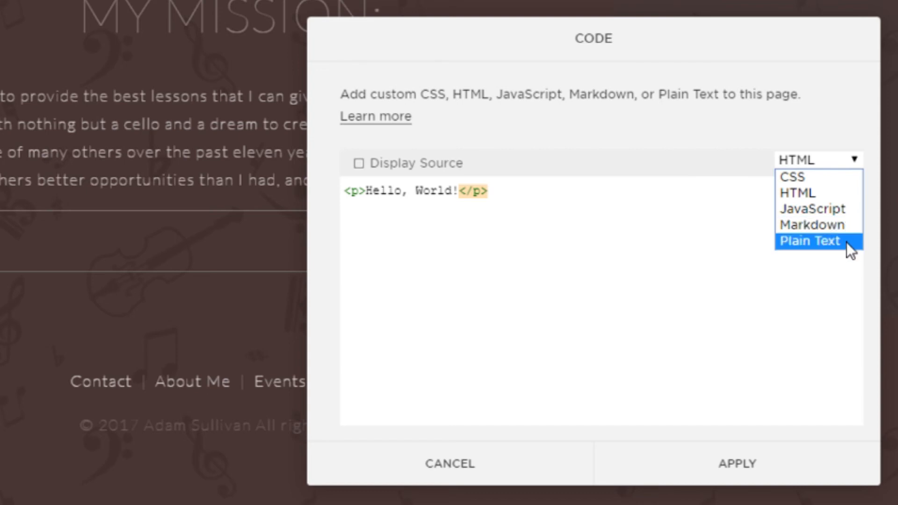
{"action": "mouse_move", "coordinate": [796, 192]}
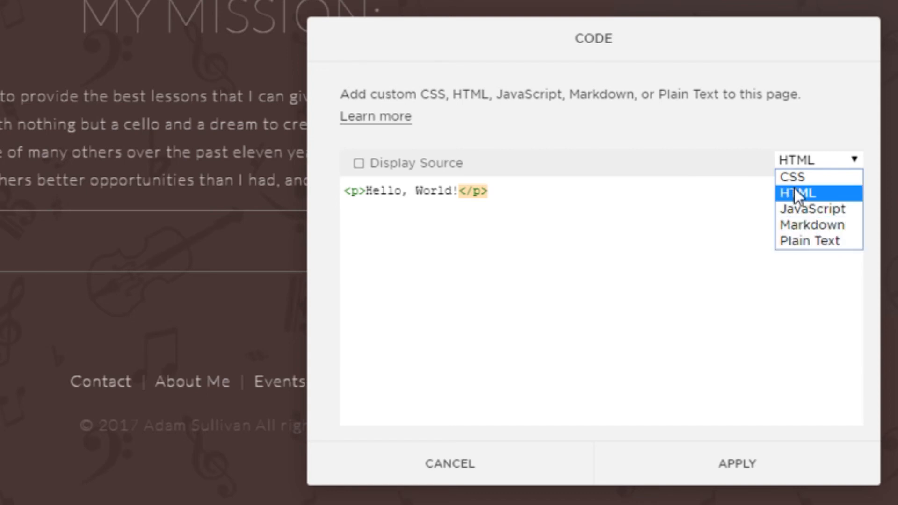
{"action": "left_click", "coordinate": [798, 192]}
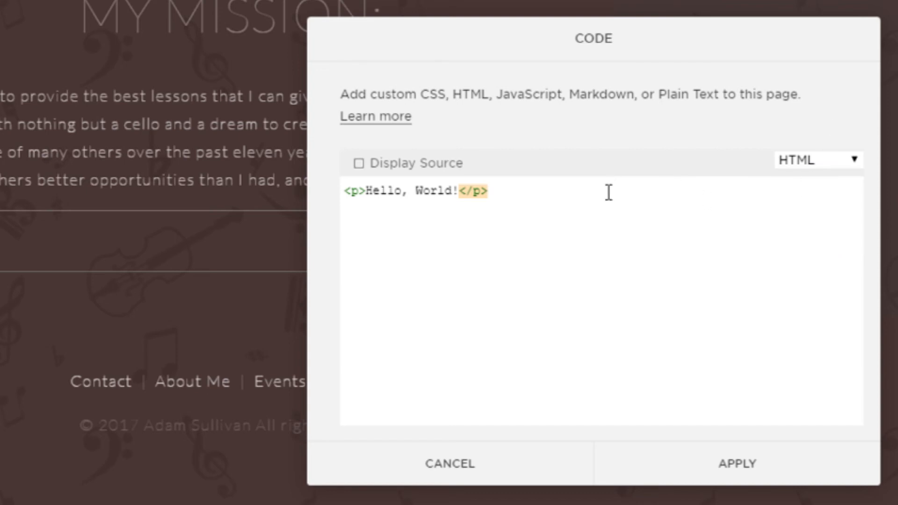
Replace the Hello, World sample with the Best of lessons.com badge embed code and apply it
{"action": "key", "text": "ctrl+a"}
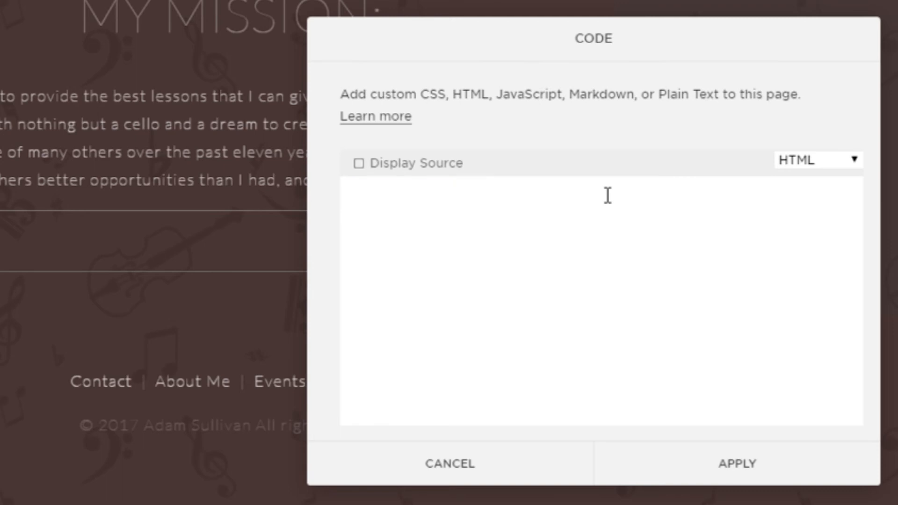
{"action": "type", "text": "<br><a href=\"https://lessons.com/providers/41S_CF0yI/\" target=\"_blank\"><img src=\"//cdn.lessons.com/assets/images/tmp/lessons-2018.png\" width=\"150\"></a><br>"}
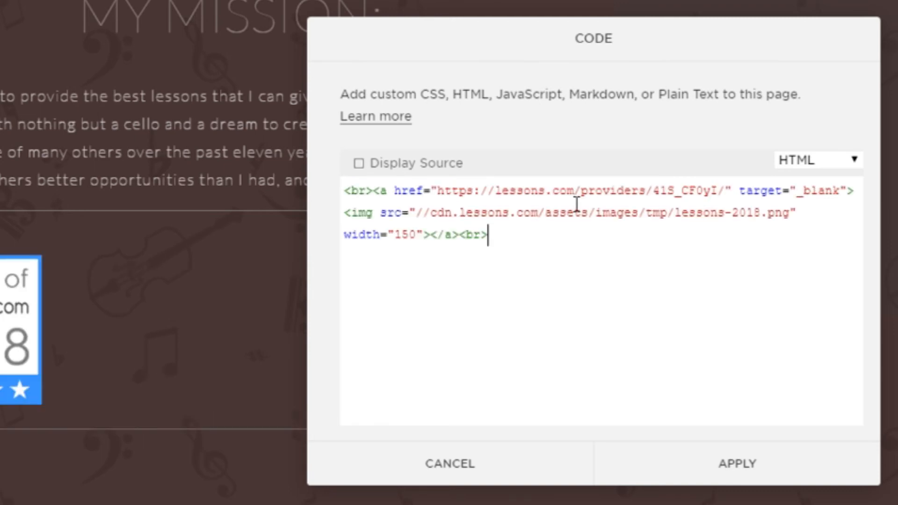
{"action": "left_click", "coordinate": [738, 463]}
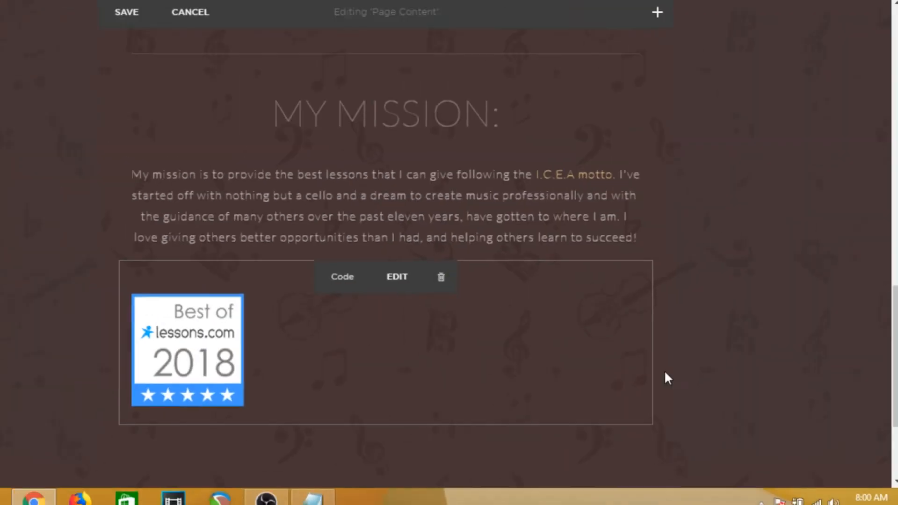
Save the Test page and confirm its badge opens the teacher's Lessons.com profile
{"action": "left_click", "coordinate": [190, 12]}
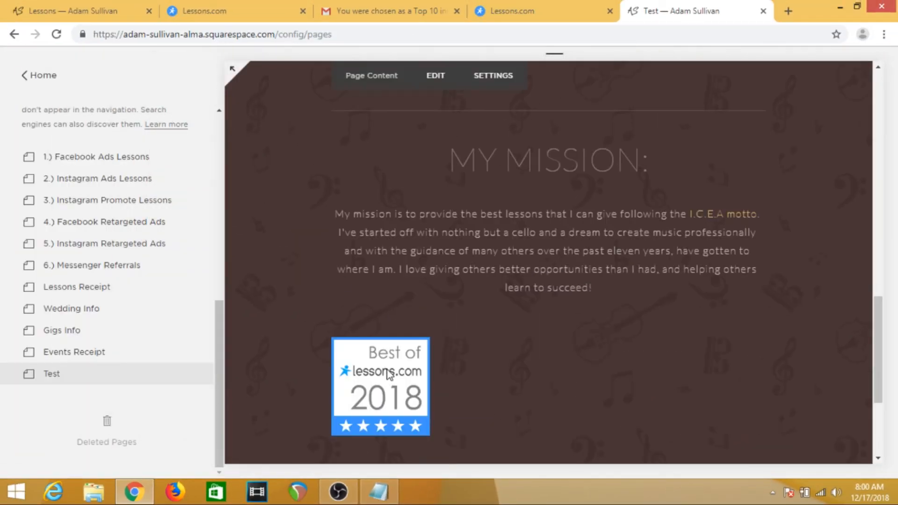
{"action": "left_click", "coordinate": [381, 372]}
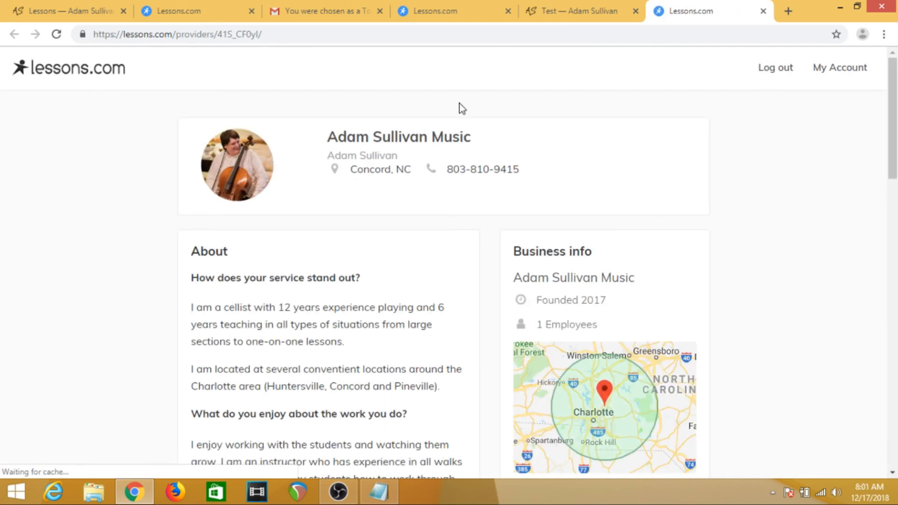